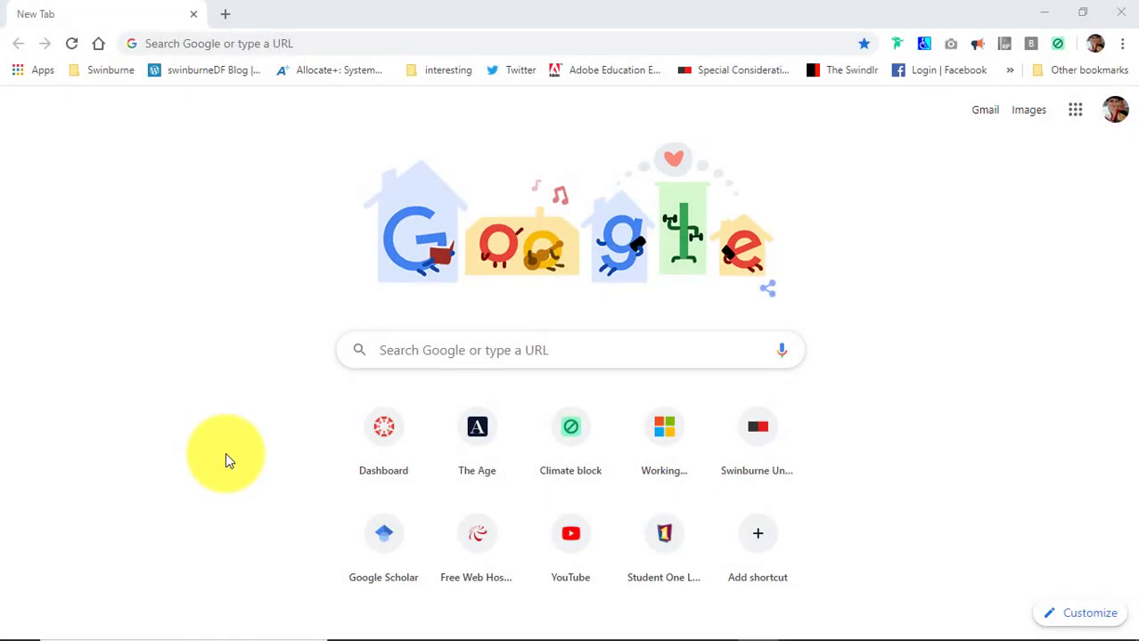
{"action": "mouse_move", "coordinate": [253, 449]}
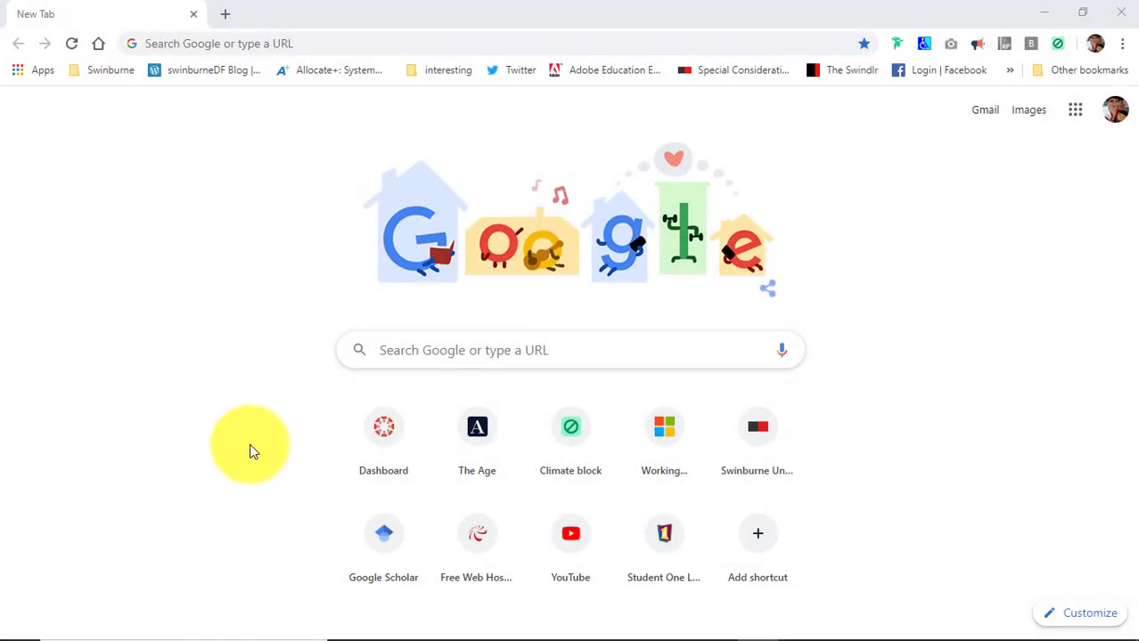
{"action": "mouse_move", "coordinate": [268, 392]}
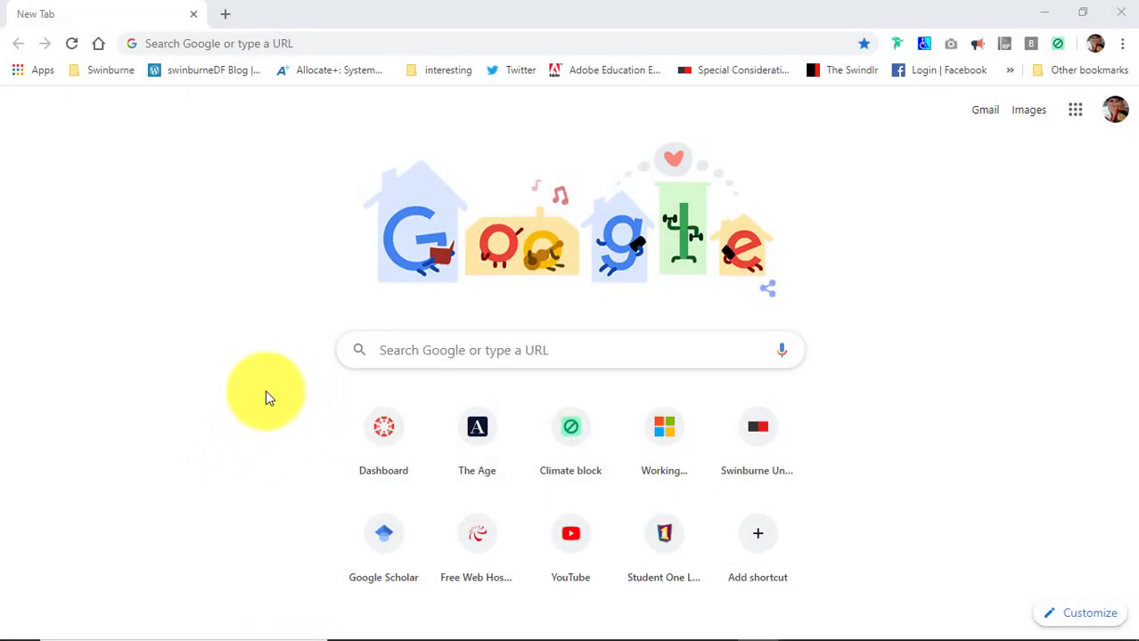
{"action": "mouse_move", "coordinate": [253, 389]}
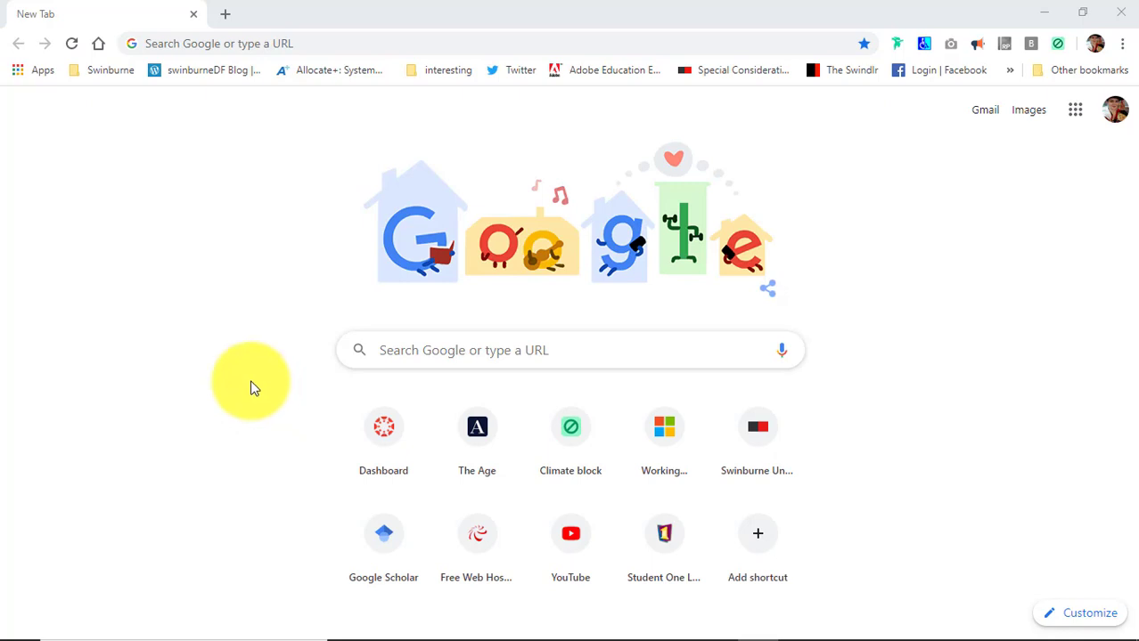
{"action": "mouse_move", "coordinate": [206, 134]}
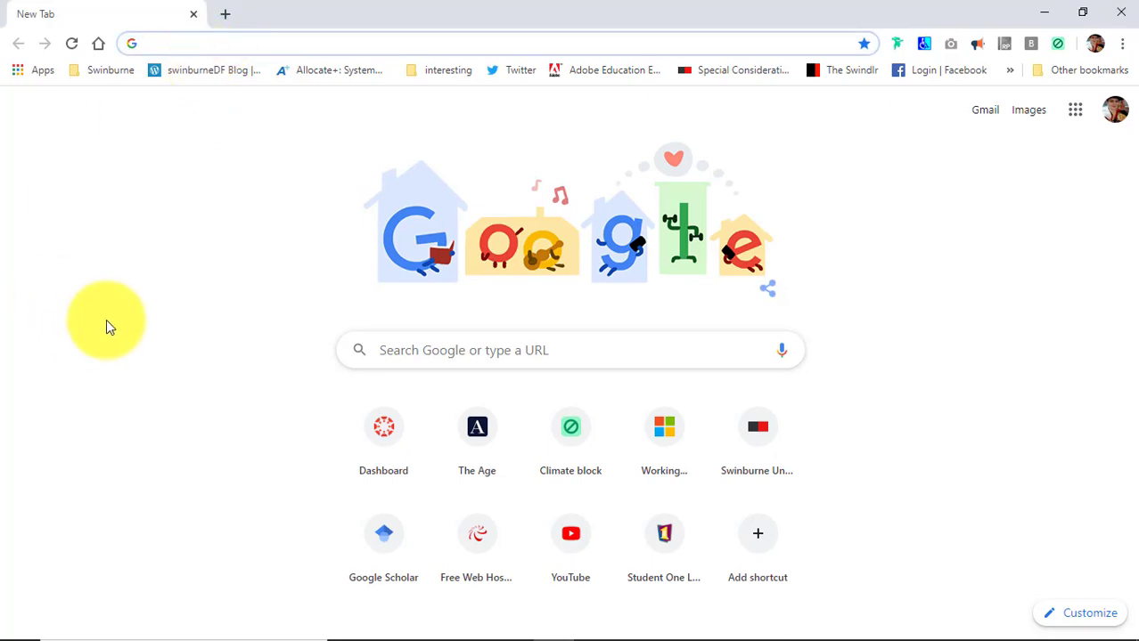
Search Google for 'google fonts' and pick the Google Fonts result.
{"action": "left_click", "coordinate": [356, 43]}
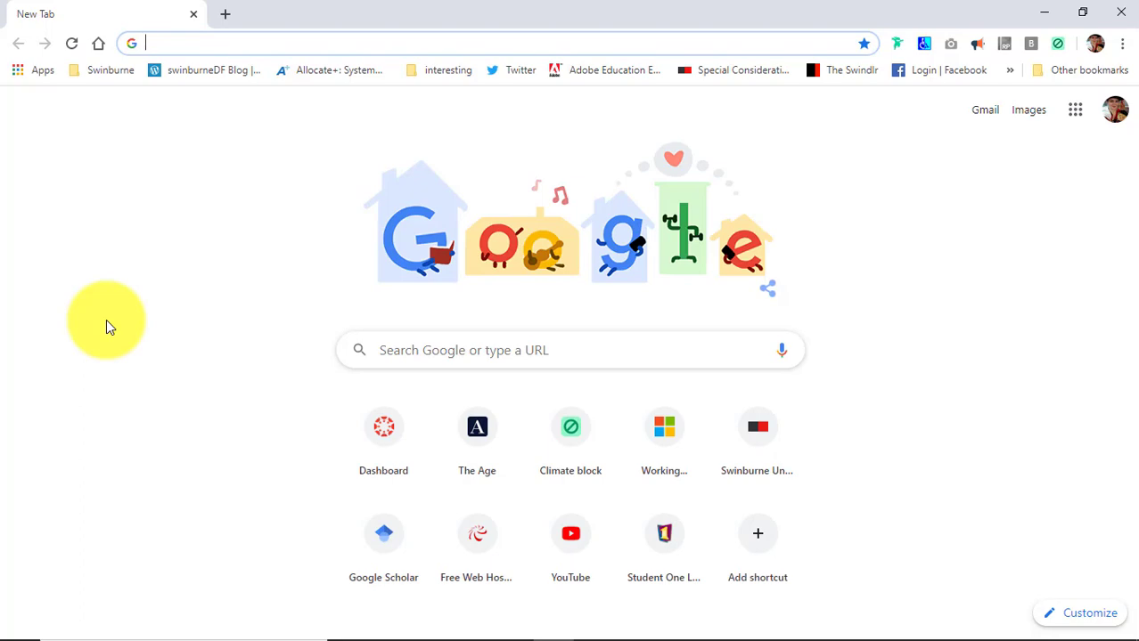
{"action": "type", "text": "google fonts"}
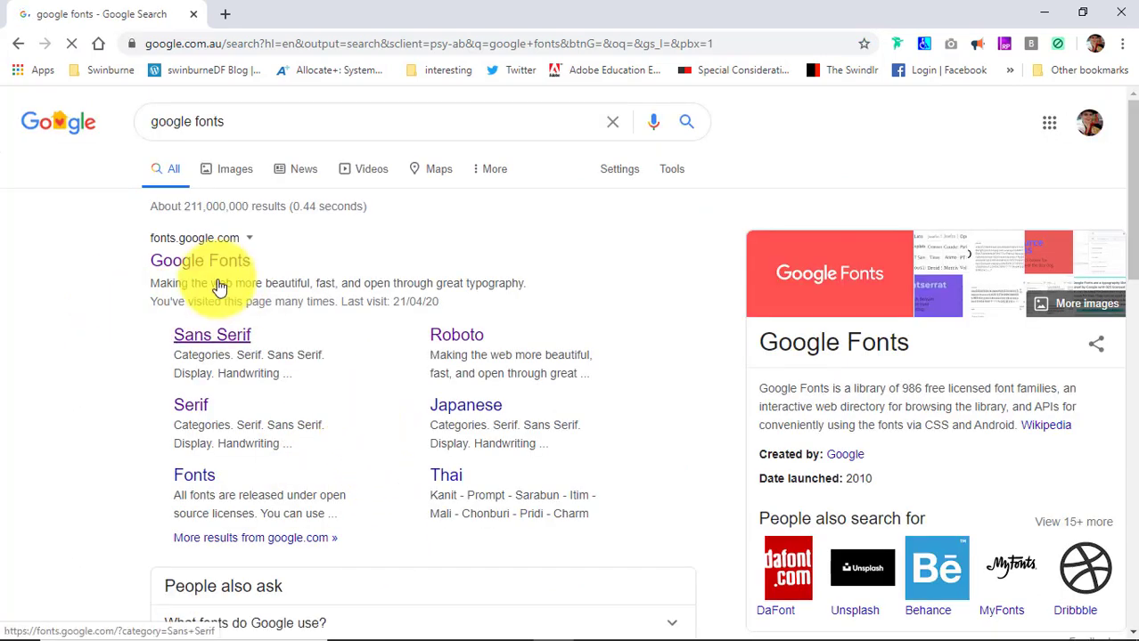
{"action": "left_click", "coordinate": [199, 260]}
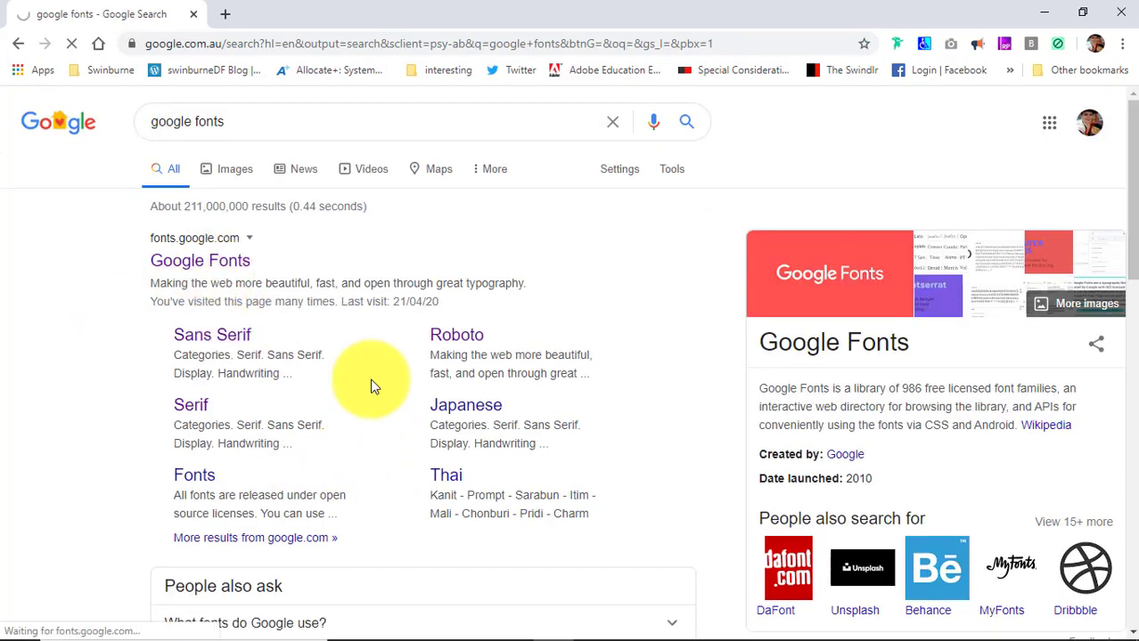
Load fonts.google.com showing its catalogue of 988 font families.
{"action": "left_click", "coordinate": [200, 260]}
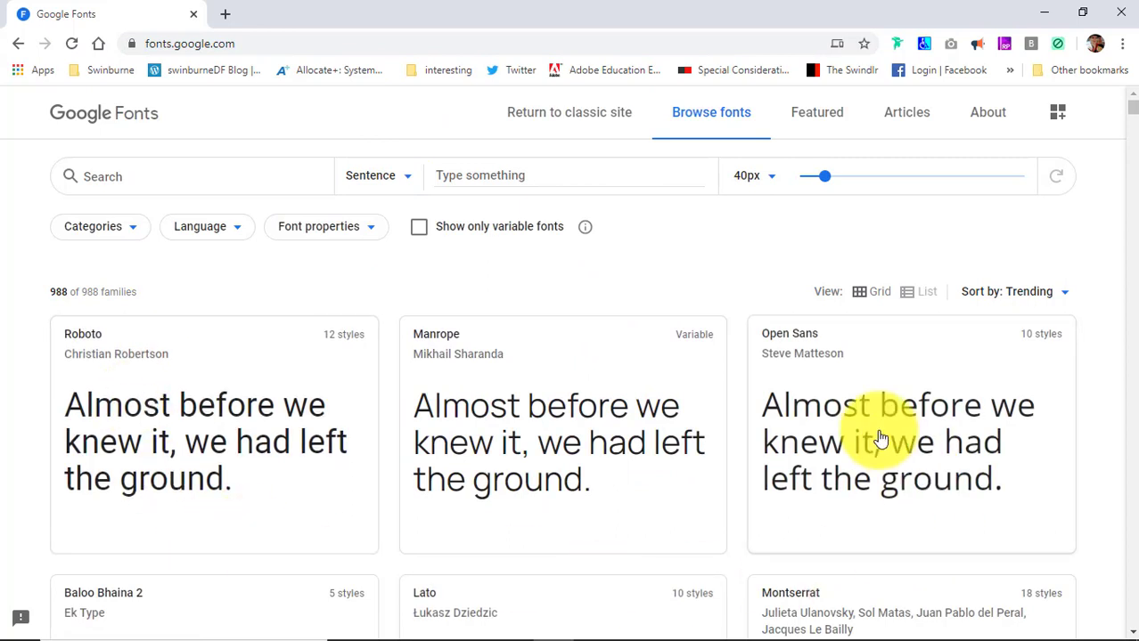
{"action": "mouse_move", "coordinate": [113, 292]}
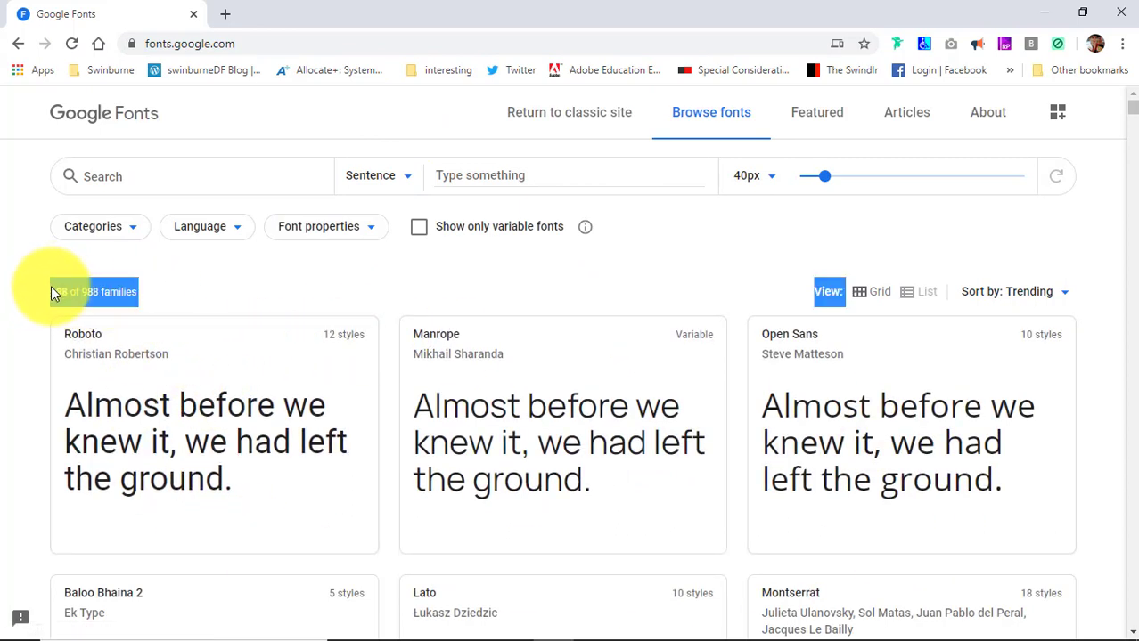
{"action": "mouse_move", "coordinate": [770, 253]}
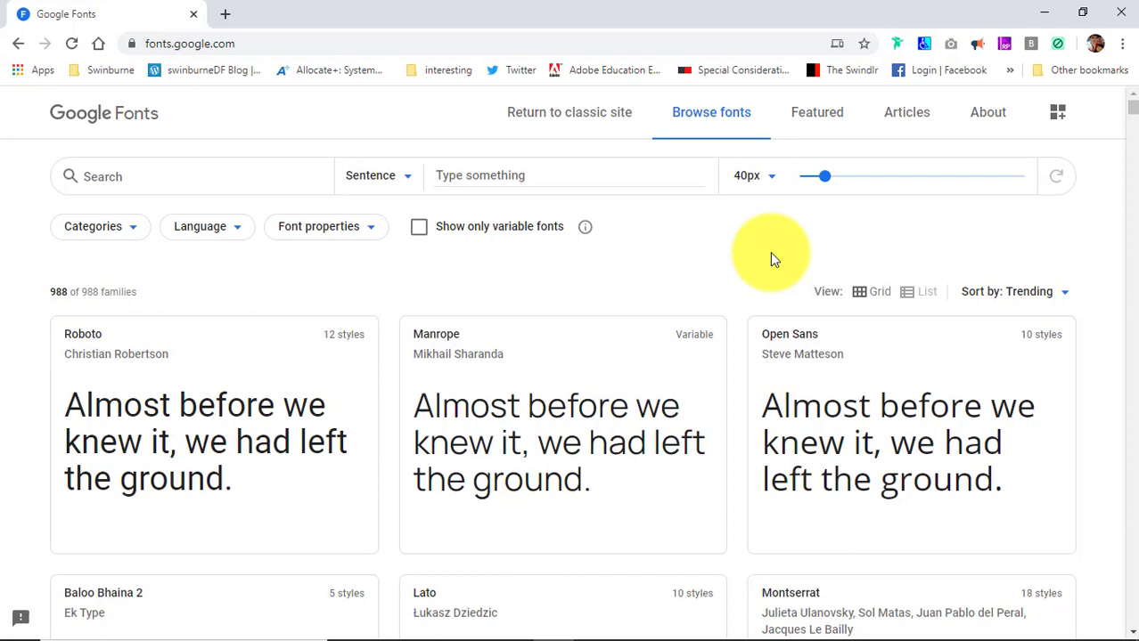
{"action": "mouse_move", "coordinate": [134, 385]}
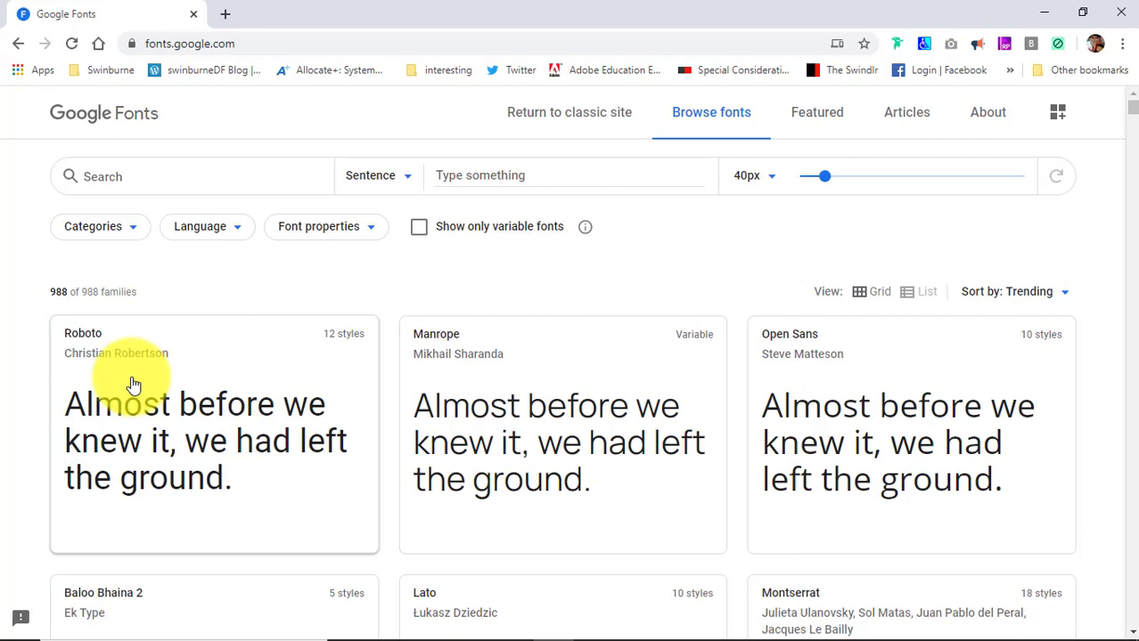
{"action": "left_click", "coordinate": [134, 403]}
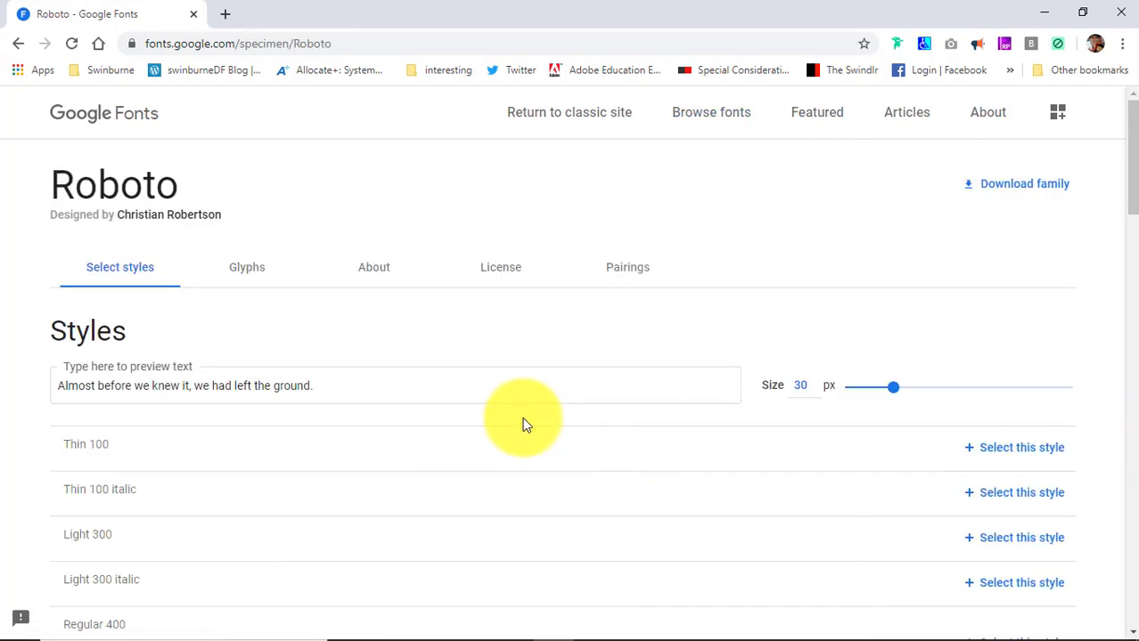
{"action": "scroll", "scroll_direction": "down", "scroll_amount": 3}
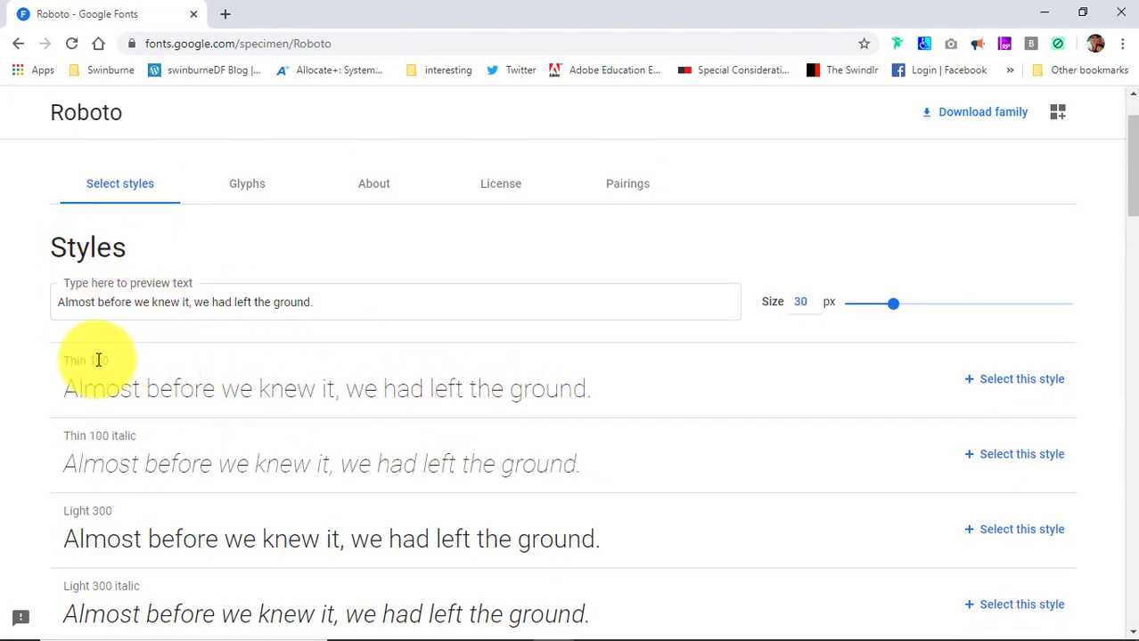
{"action": "scroll", "scroll_direction": "down", "scroll_amount": 3}
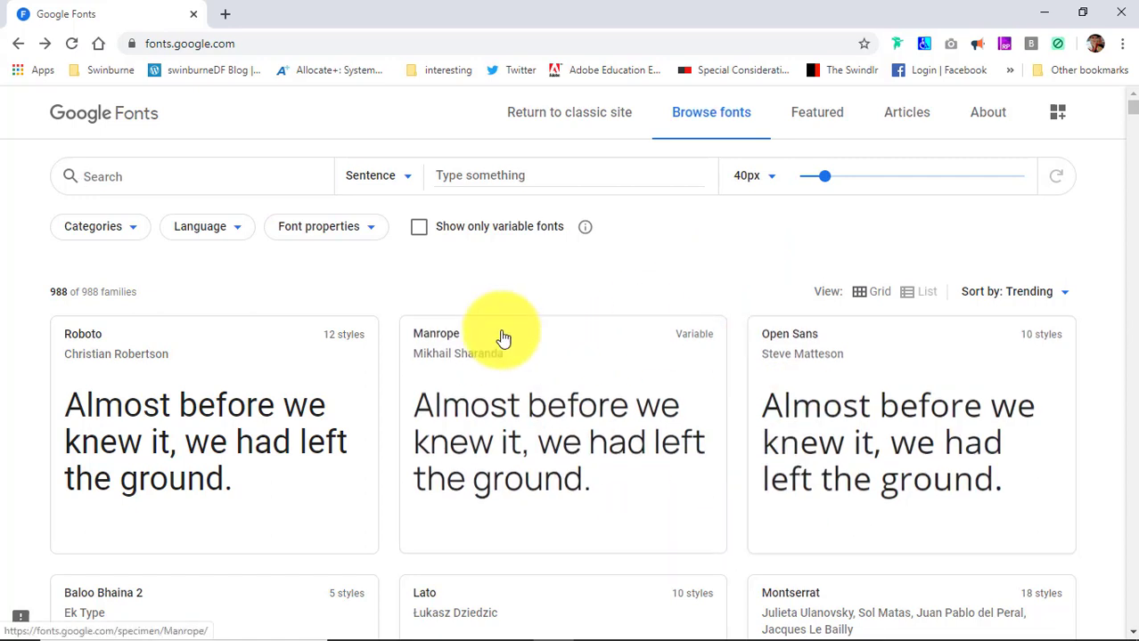
{"action": "mouse_move", "coordinate": [179, 313]}
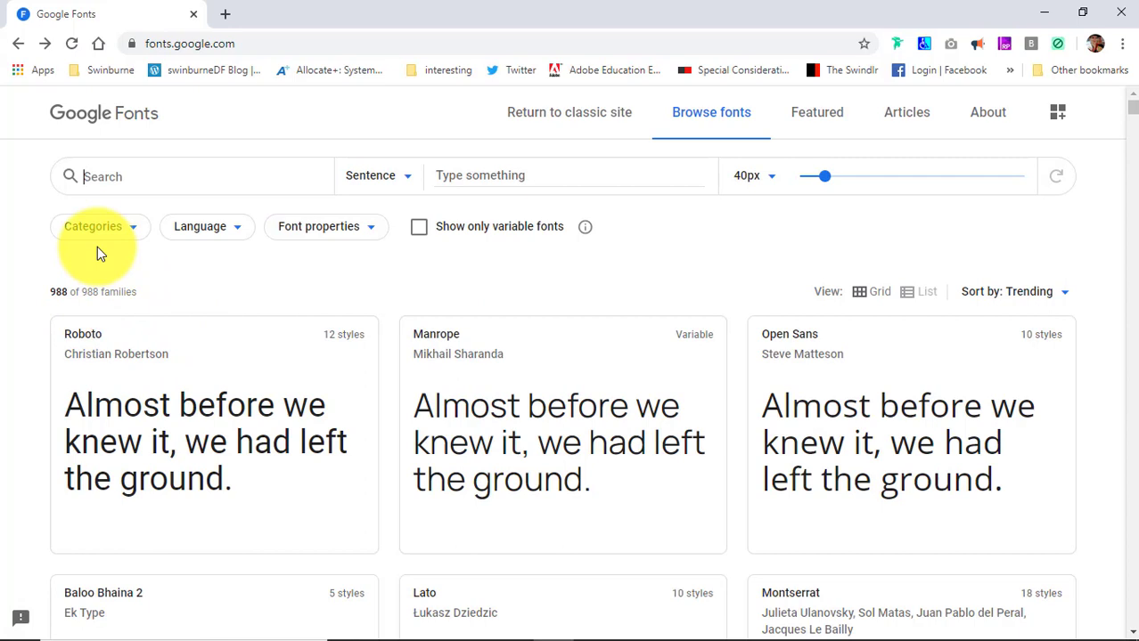
Filter the catalogue categories to Serif and Sans Serif only, leaving 505 of 988 families.
{"action": "left_click", "coordinate": [98, 227]}
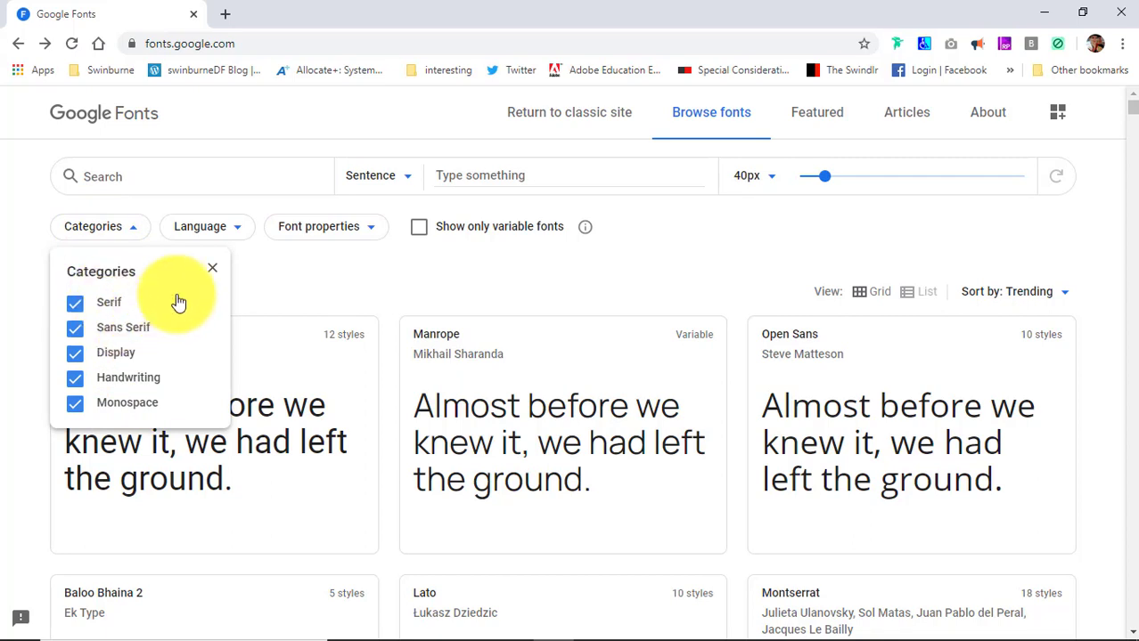
{"action": "left_click", "coordinate": [75, 328]}
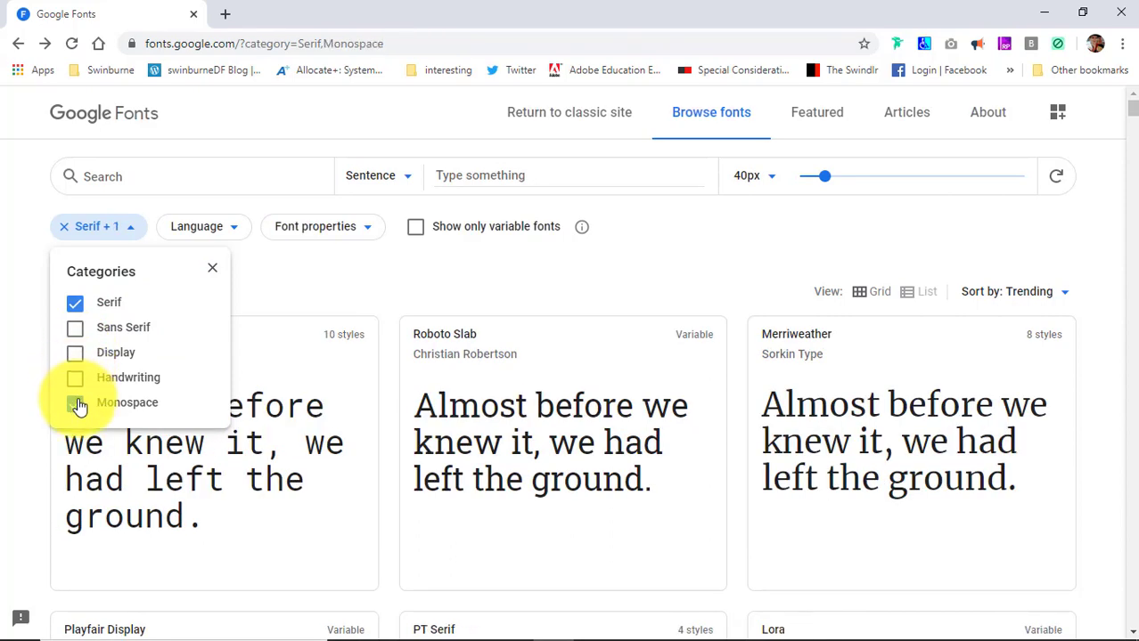
{"action": "left_click", "coordinate": [75, 403]}
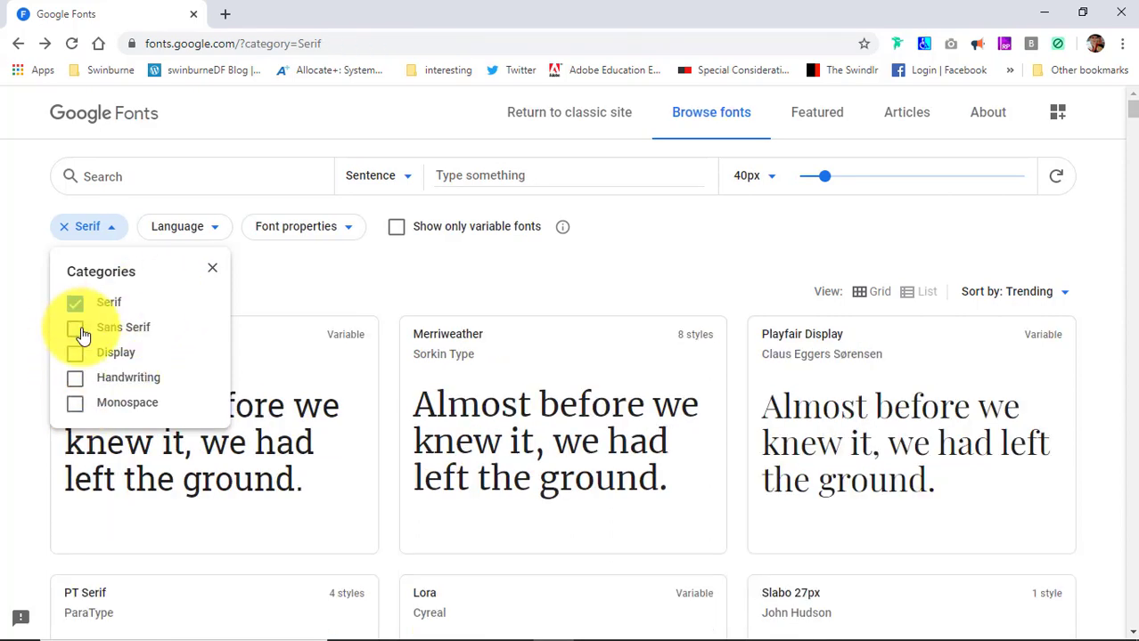
{"action": "left_click", "coordinate": [75, 328]}
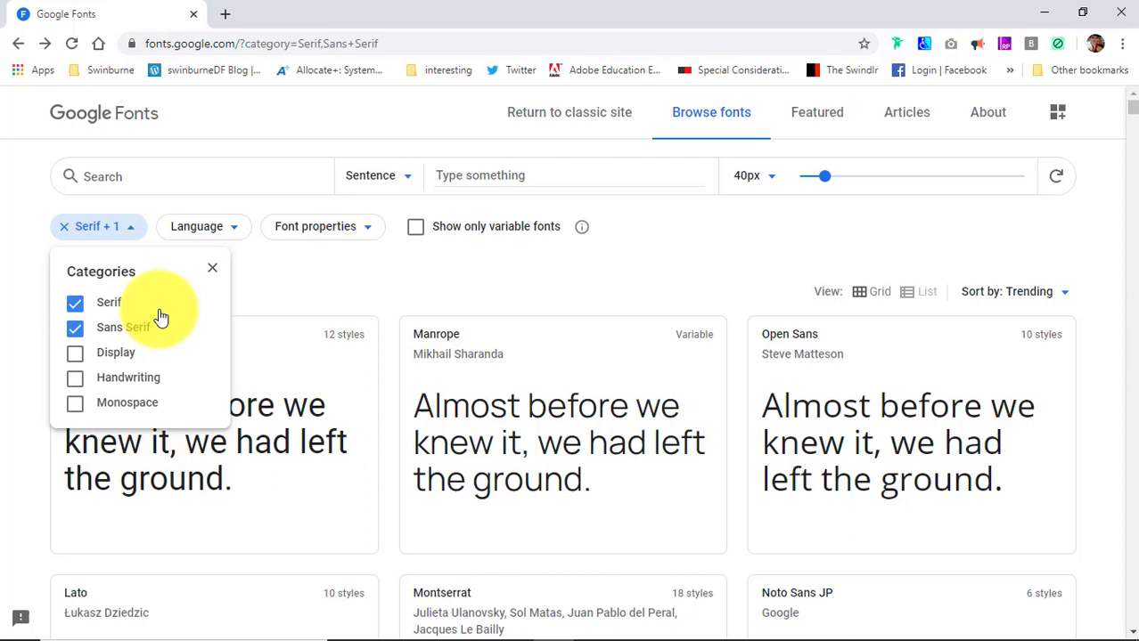
{"action": "mouse_move", "coordinate": [167, 310]}
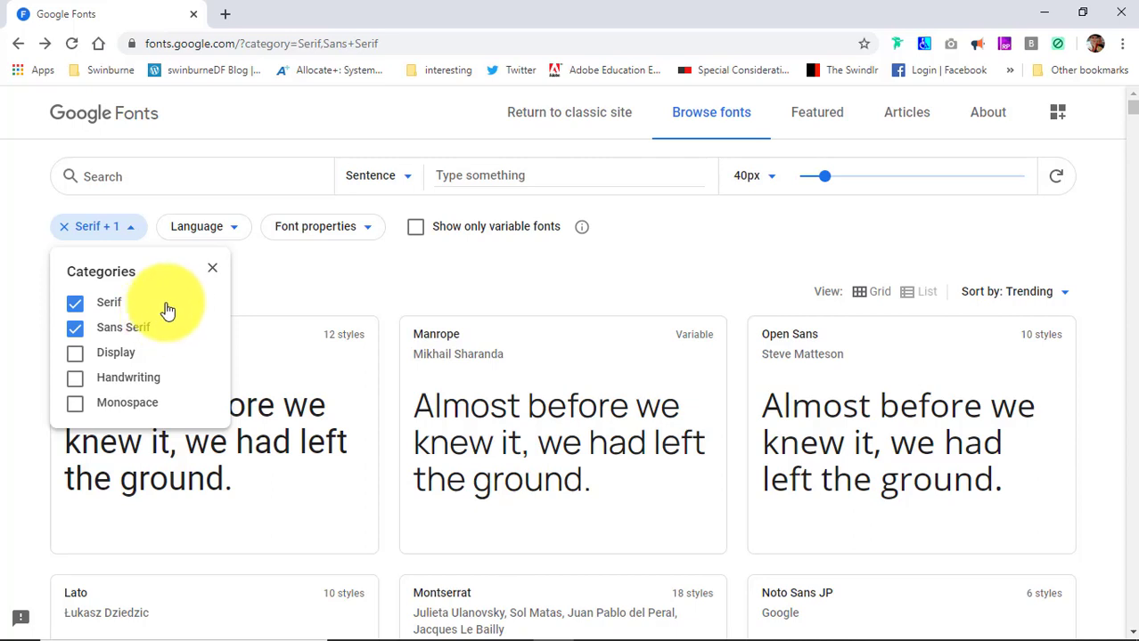
{"action": "mouse_move", "coordinate": [160, 306]}
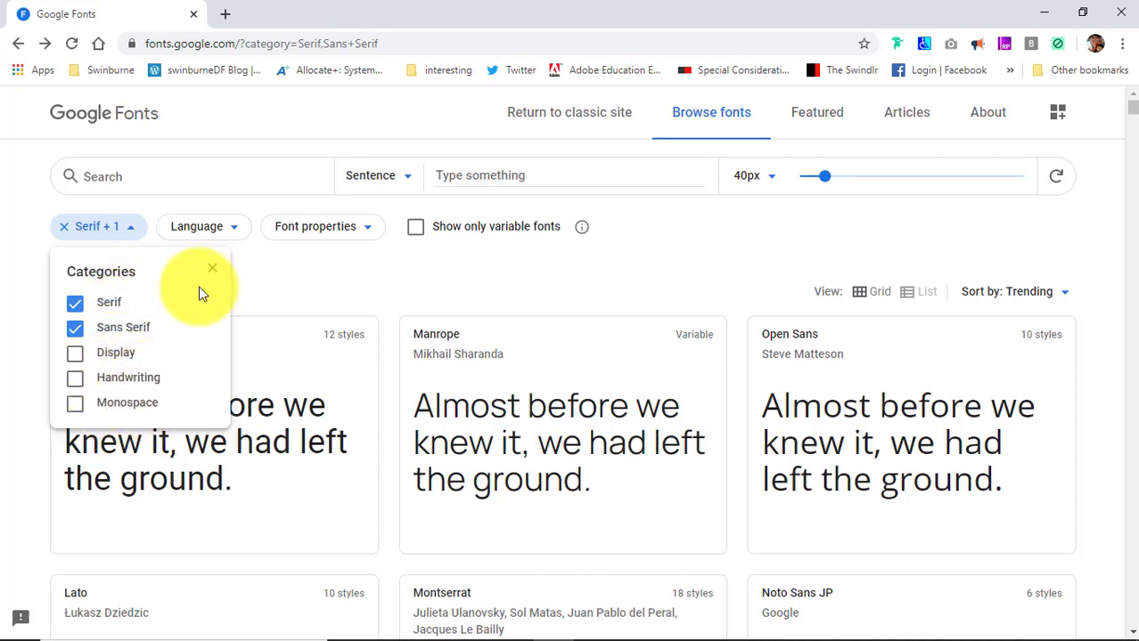
{"action": "left_click", "coordinate": [212, 268]}
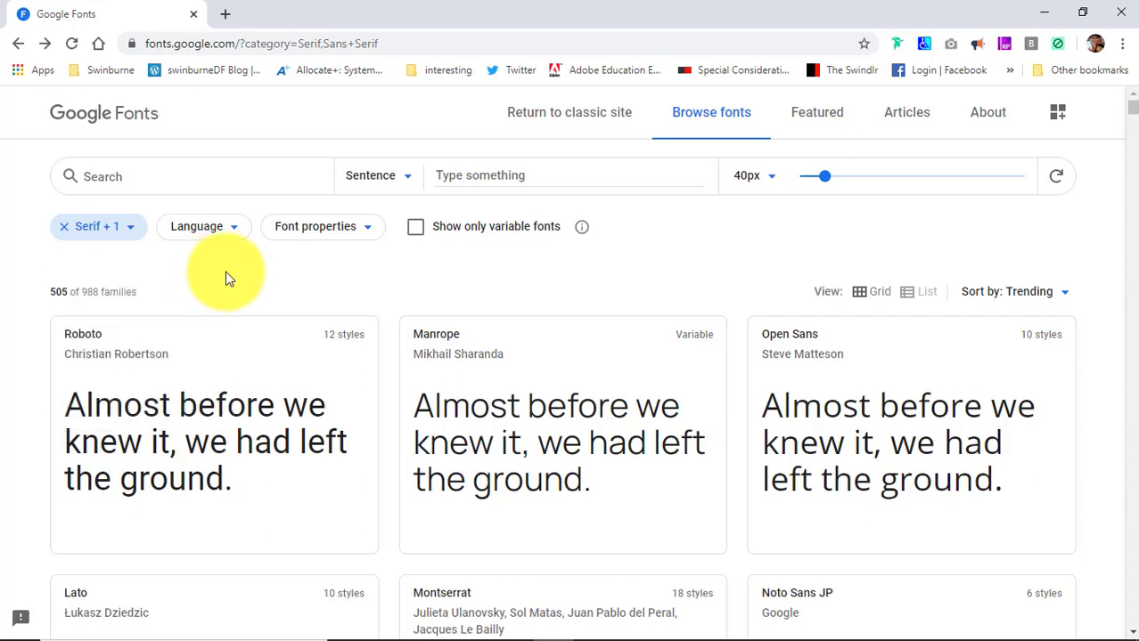
{"action": "scroll", "scroll_direction": "down", "scroll_amount": 3}
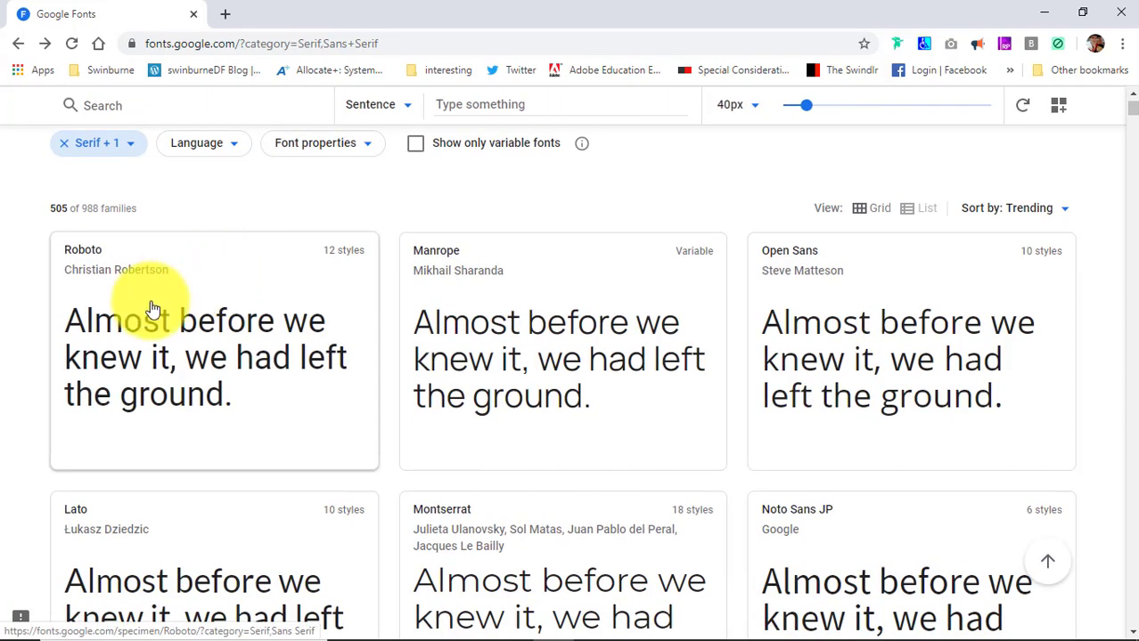
{"action": "scroll", "scroll_direction": "down", "scroll_amount": 3}
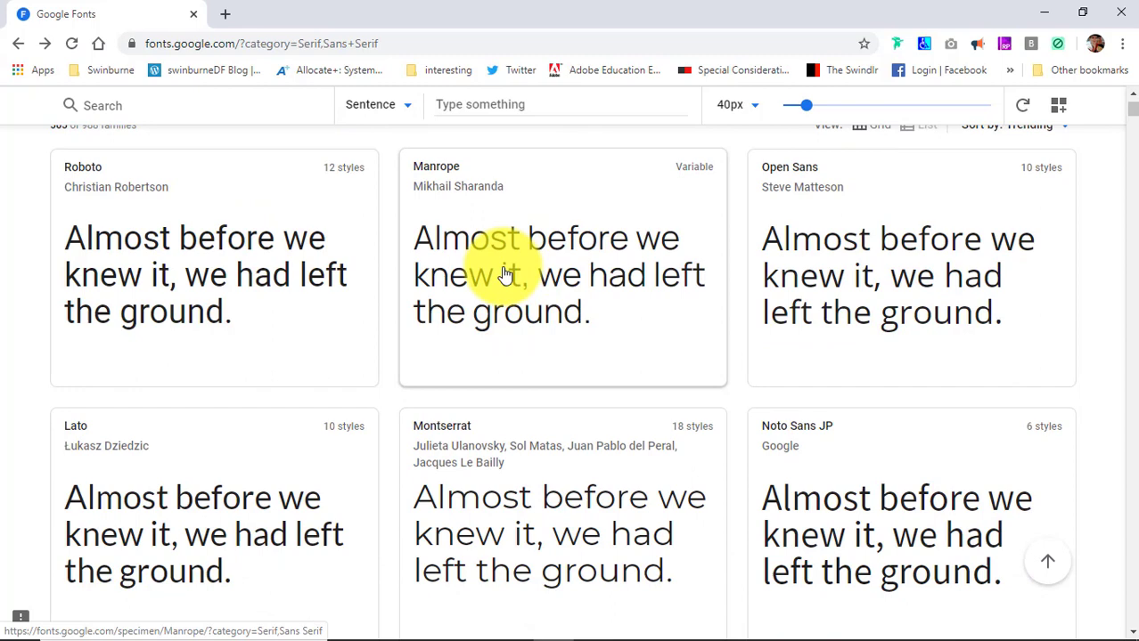
{"action": "mouse_move", "coordinate": [470, 236]}
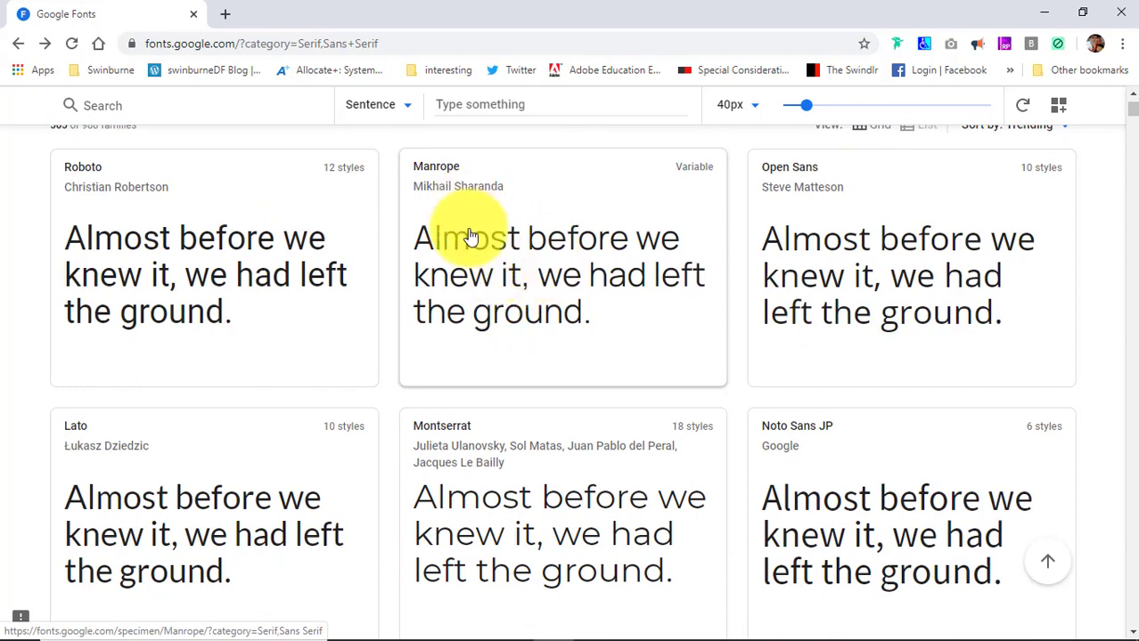
{"action": "mouse_move", "coordinate": [534, 281]}
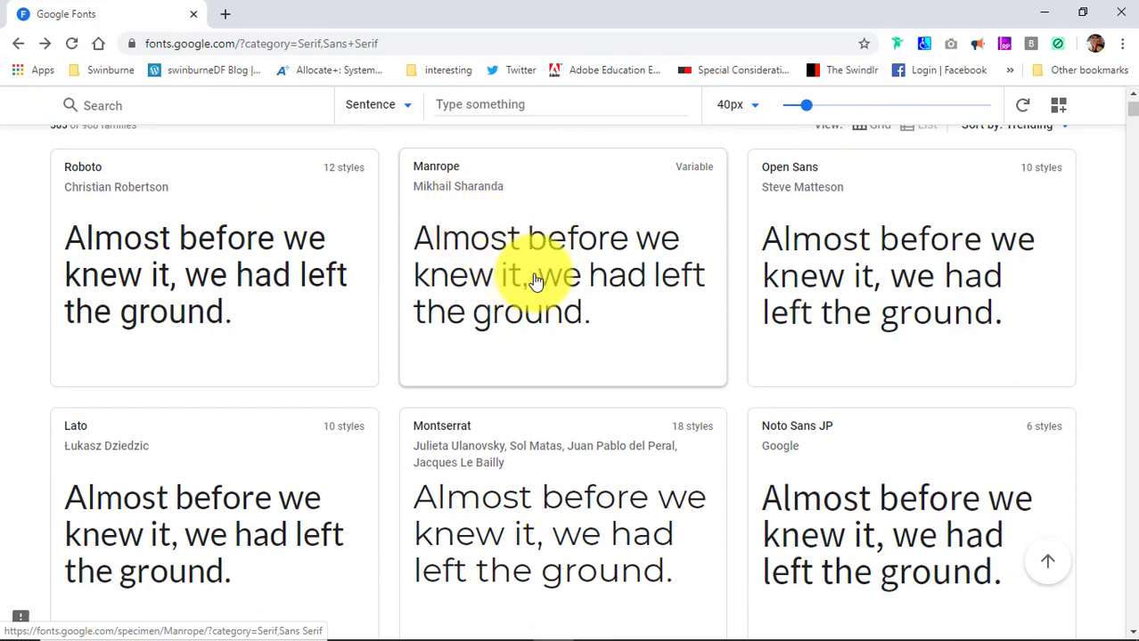
{"action": "scroll", "scroll_direction": "down", "scroll_amount": 3}
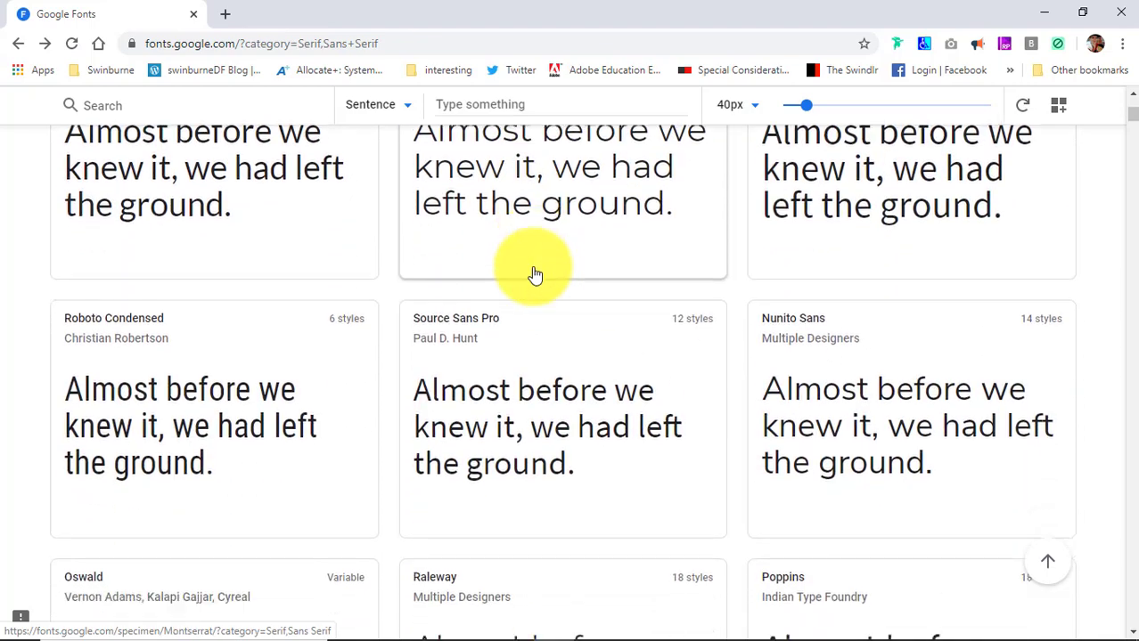
{"action": "scroll", "scroll_direction": "down", "scroll_amount": 3}
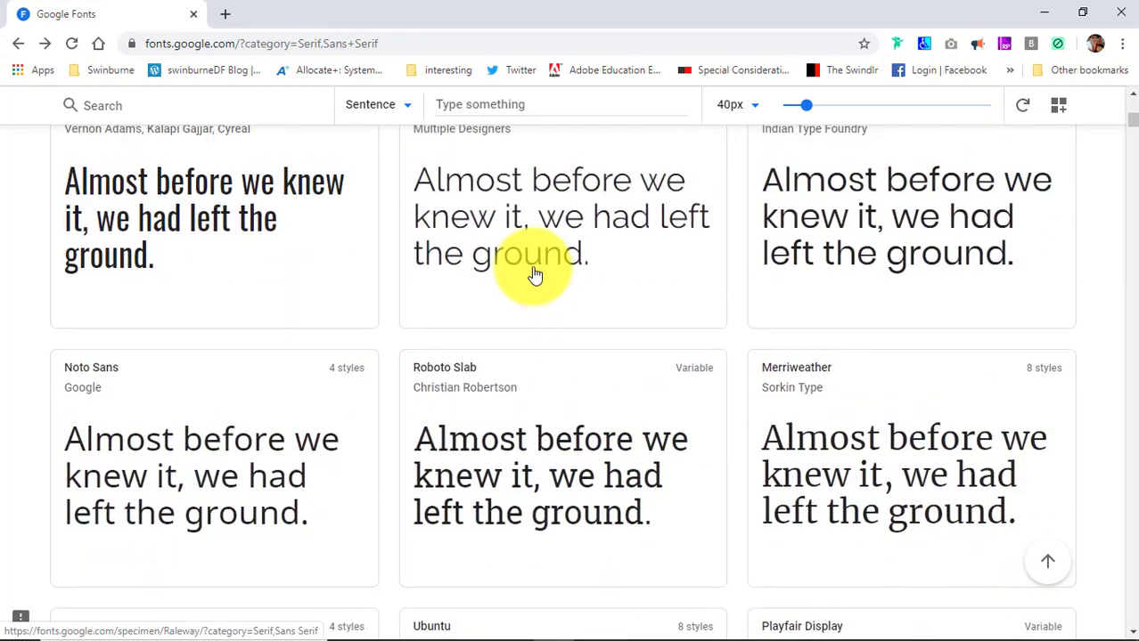
{"action": "scroll", "scroll_direction": "down", "scroll_amount": 3}
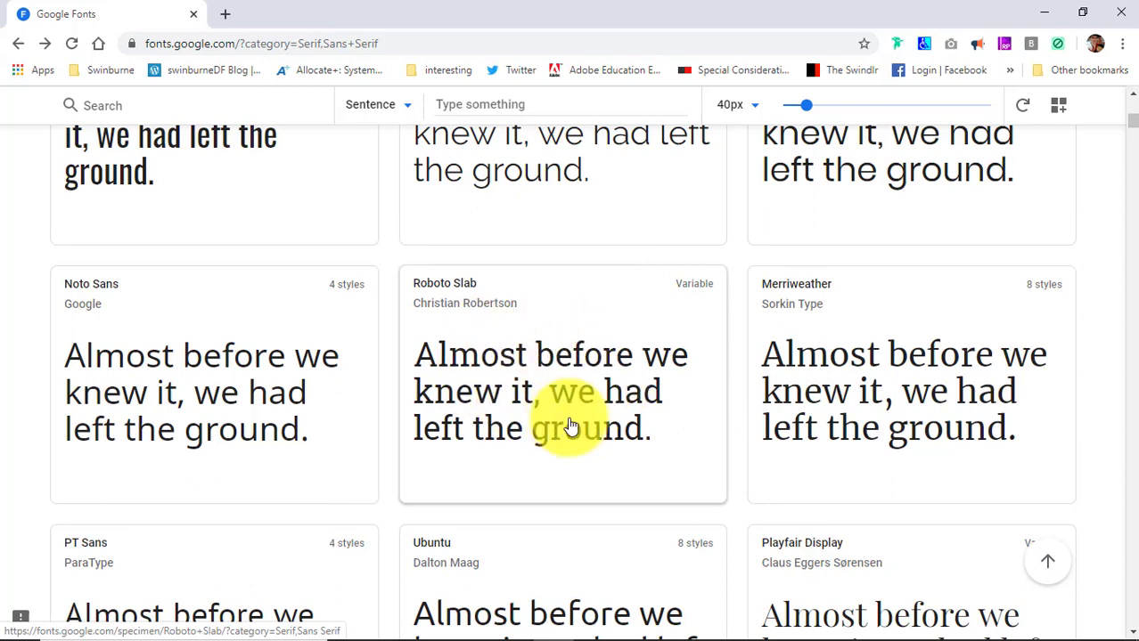
{"action": "scroll", "scroll_direction": "down", "scroll_amount": 3}
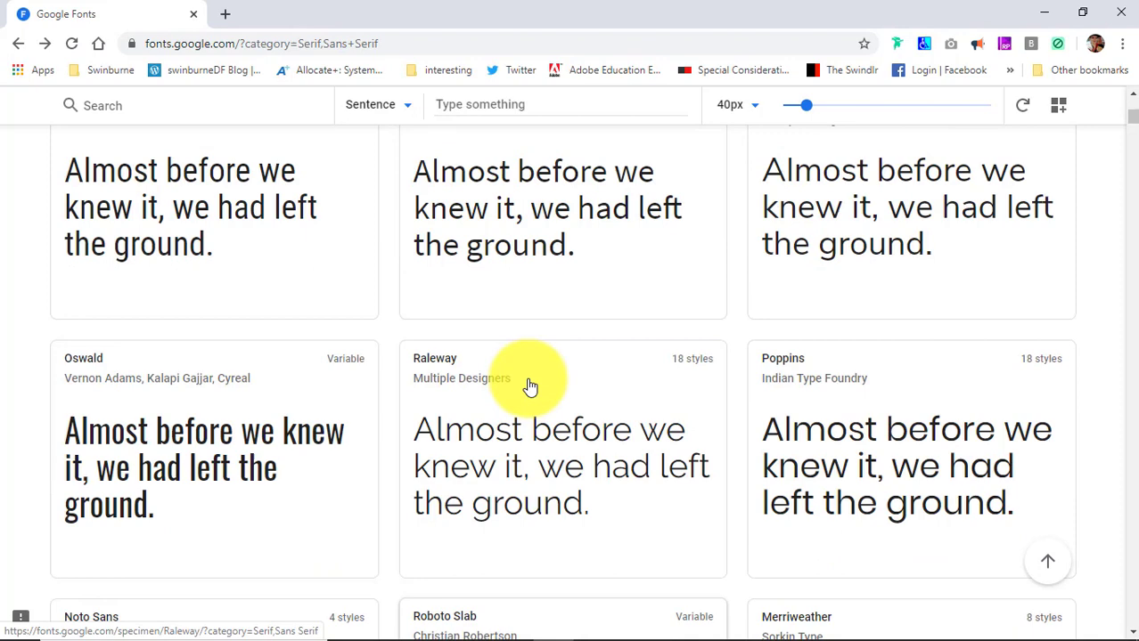
{"action": "scroll", "scroll_direction": "down", "scroll_amount": 3}
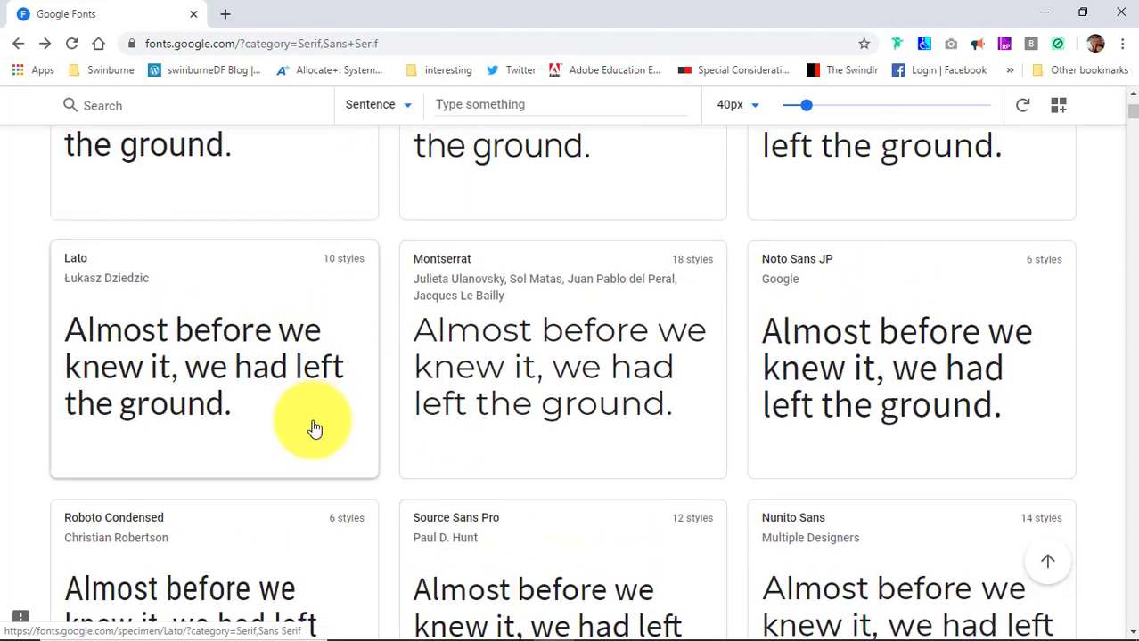
{"action": "scroll", "scroll_direction": "down", "scroll_amount": 3}
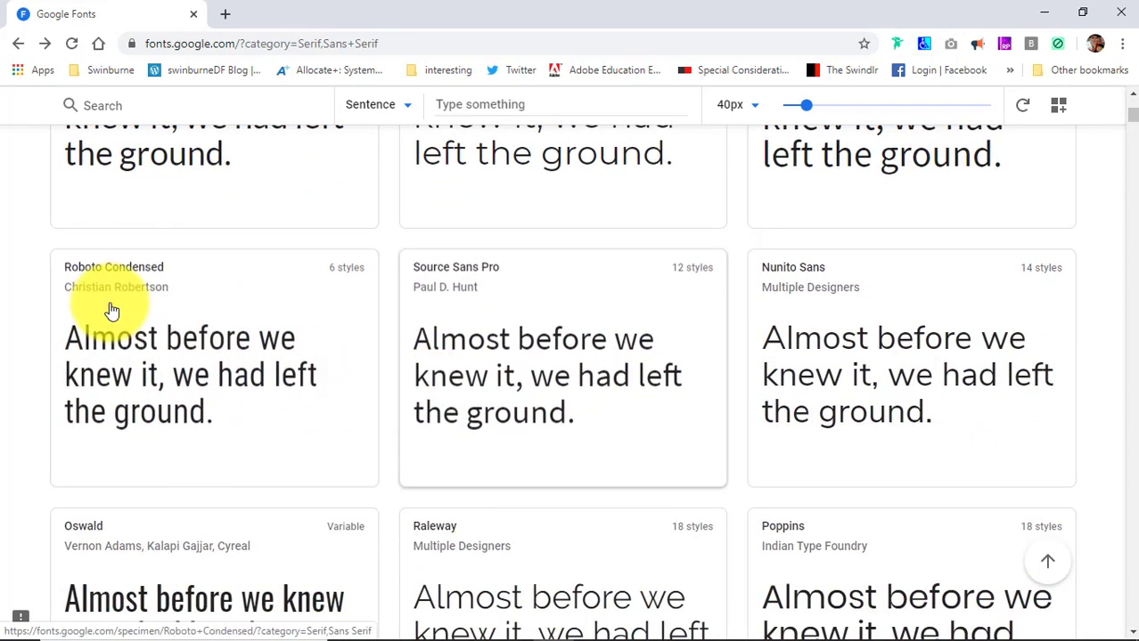
{"action": "mouse_move", "coordinate": [331, 392]}
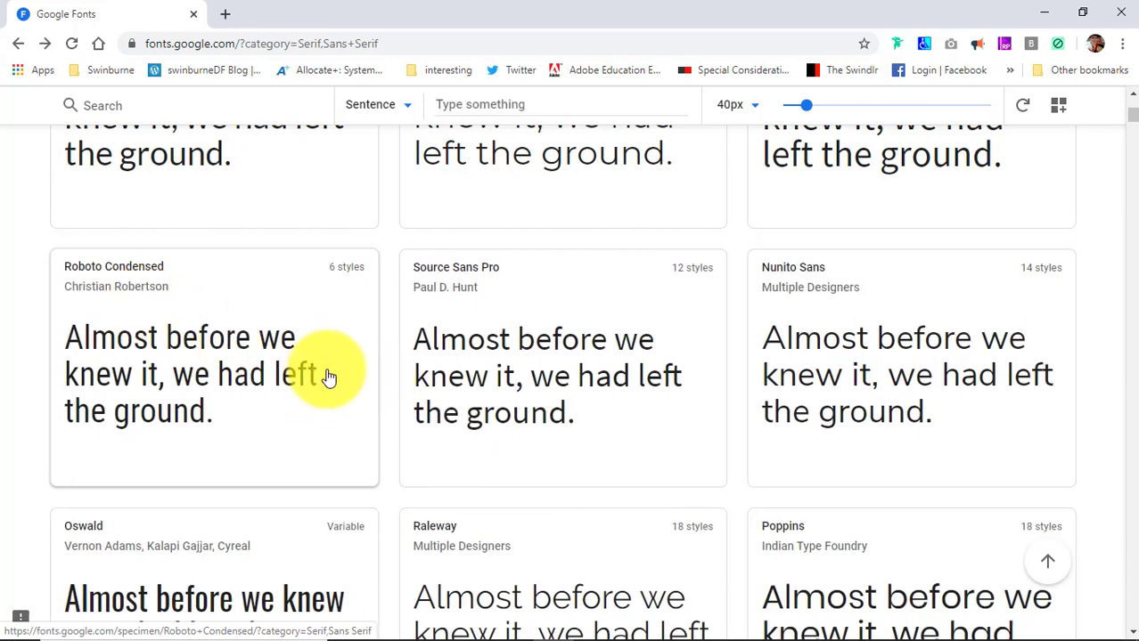
{"action": "scroll", "scroll_direction": "down", "scroll_amount": 3}
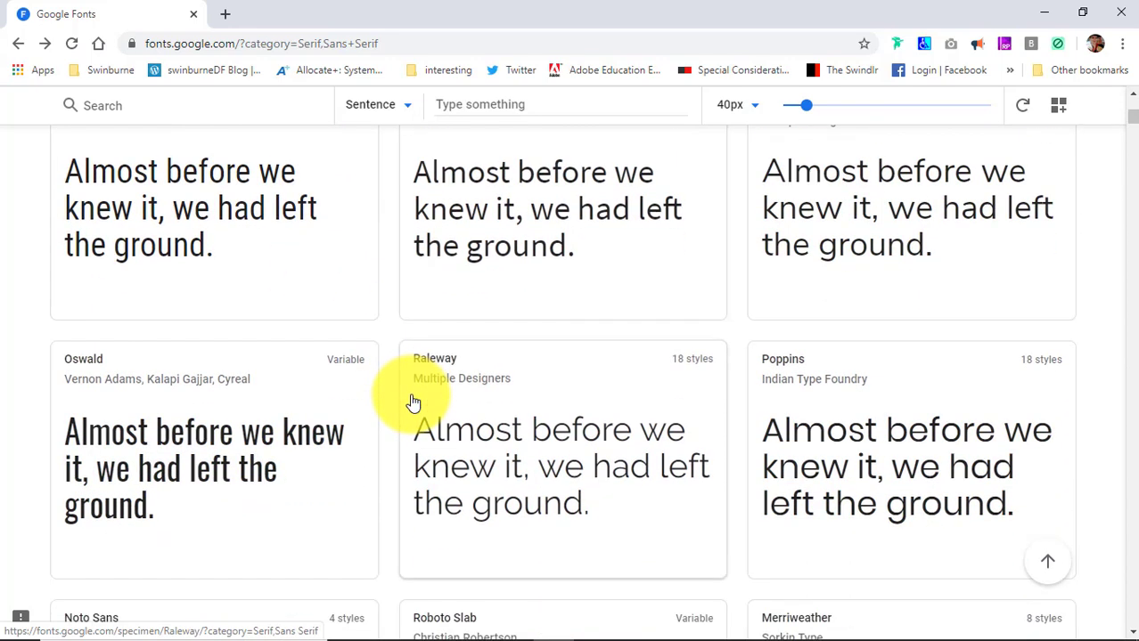
{"action": "scroll", "scroll_direction": "down", "scroll_amount": 3}
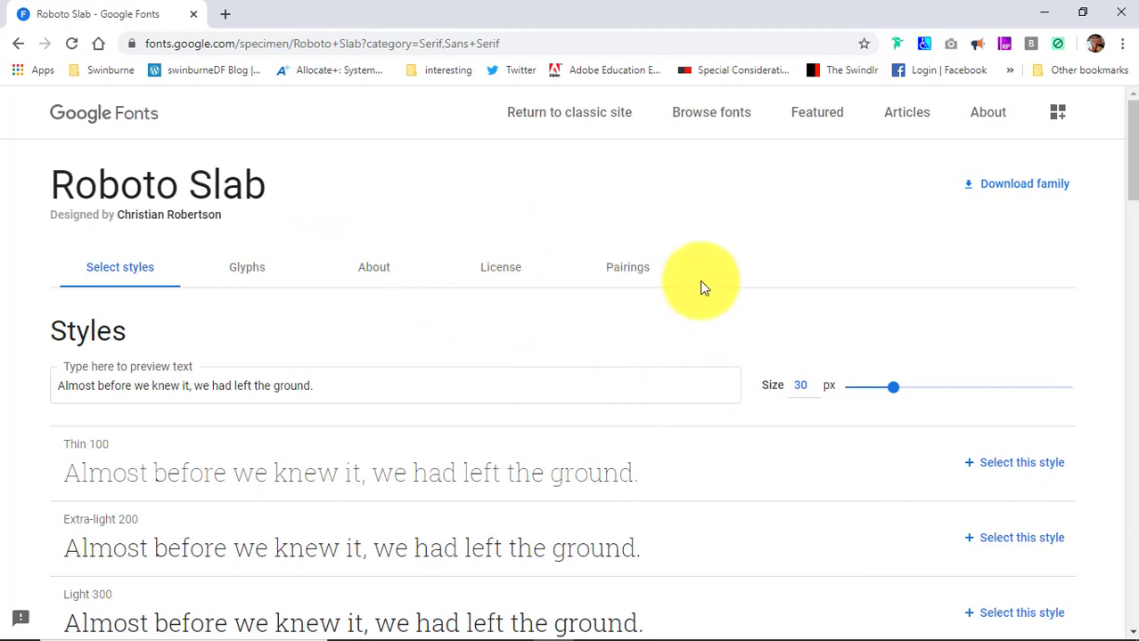
Scroll Roboto Slab's style list down to Bold 700 and mark that weight.
{"action": "scroll", "scroll_direction": "down", "scroll_amount": 3}
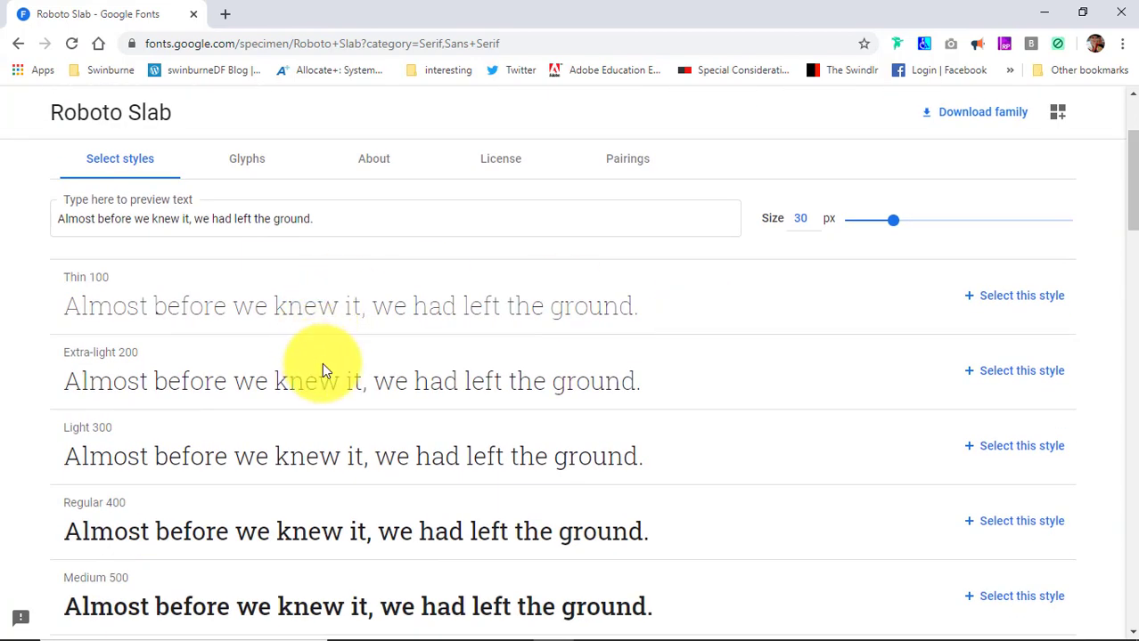
{"action": "mouse_move", "coordinate": [579, 445]}
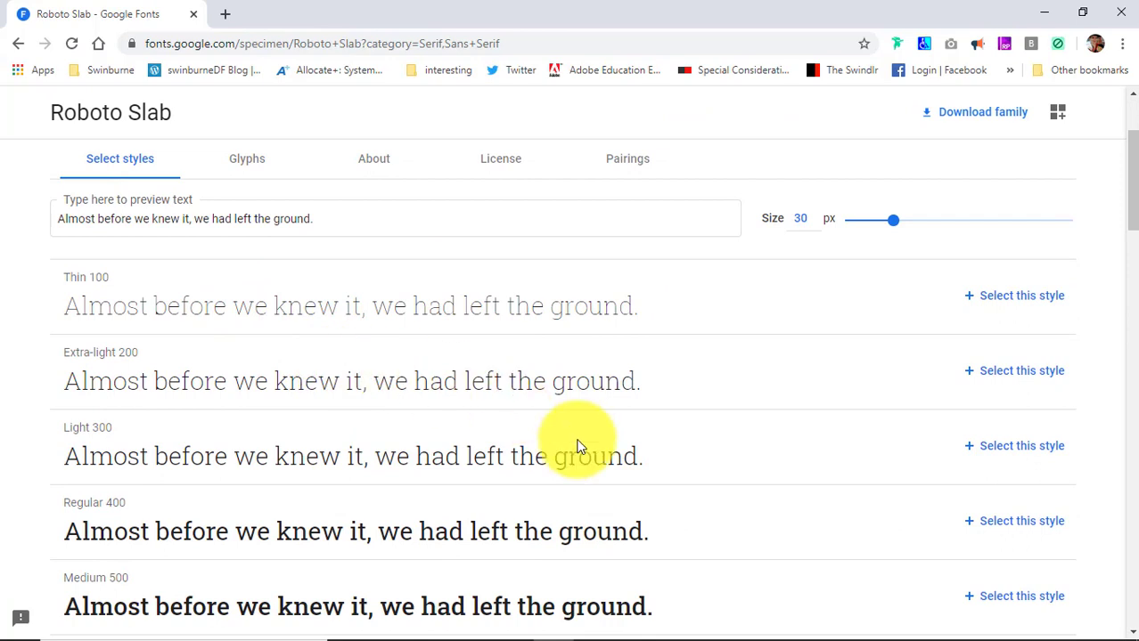
{"action": "mouse_move", "coordinate": [363, 520]}
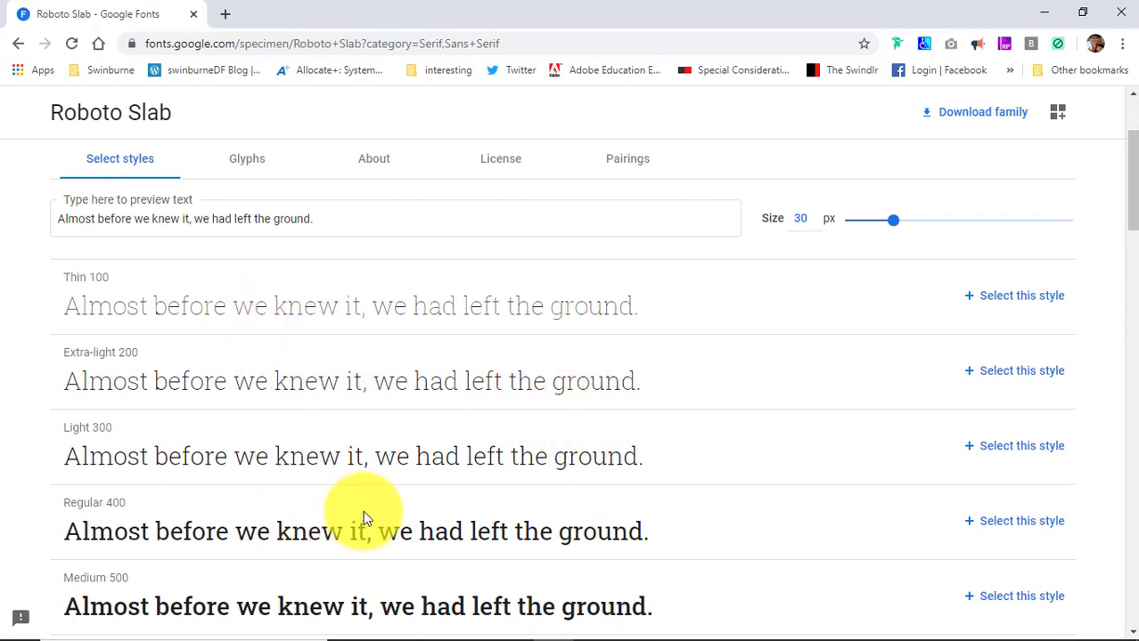
{"action": "mouse_move", "coordinate": [673, 449]}
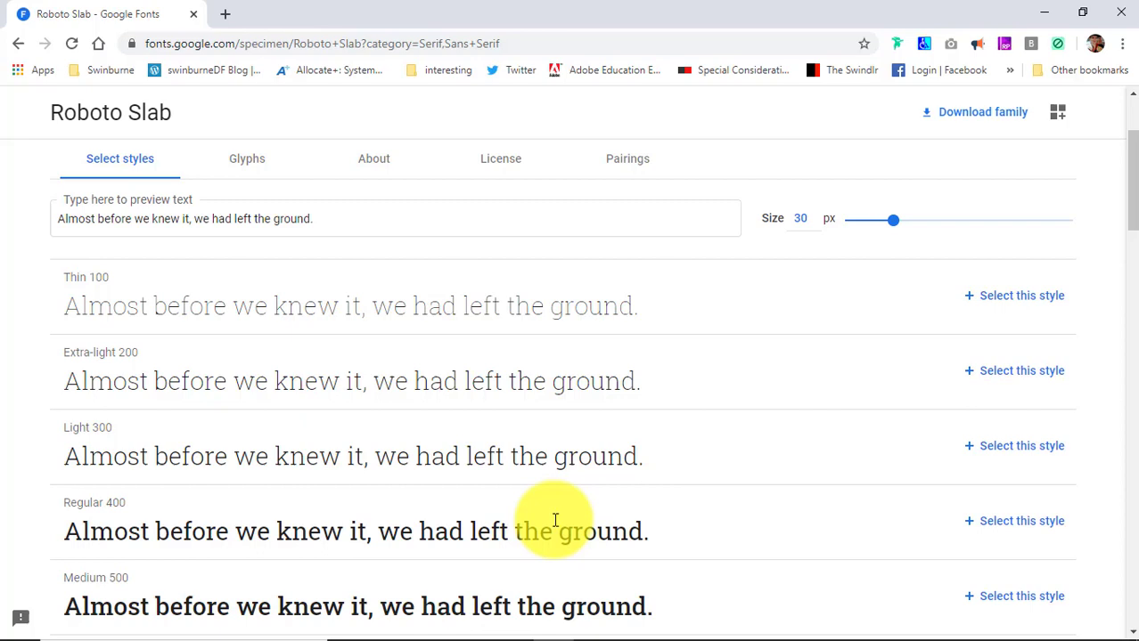
{"action": "mouse_move", "coordinate": [583, 545]}
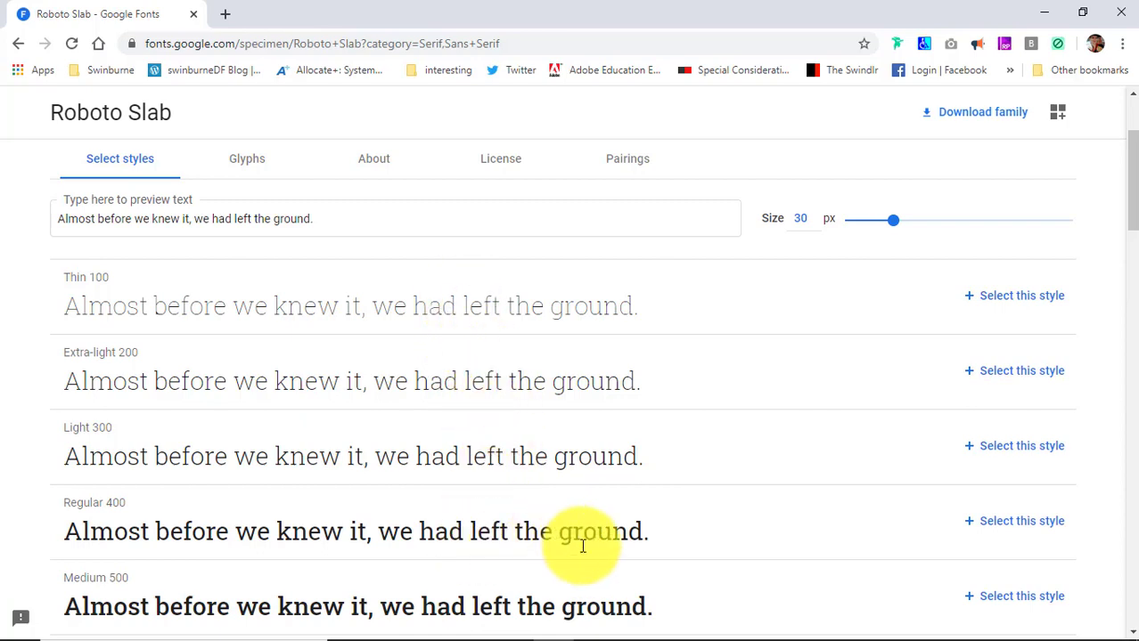
{"action": "scroll", "scroll_direction": "down", "scroll_amount": 3}
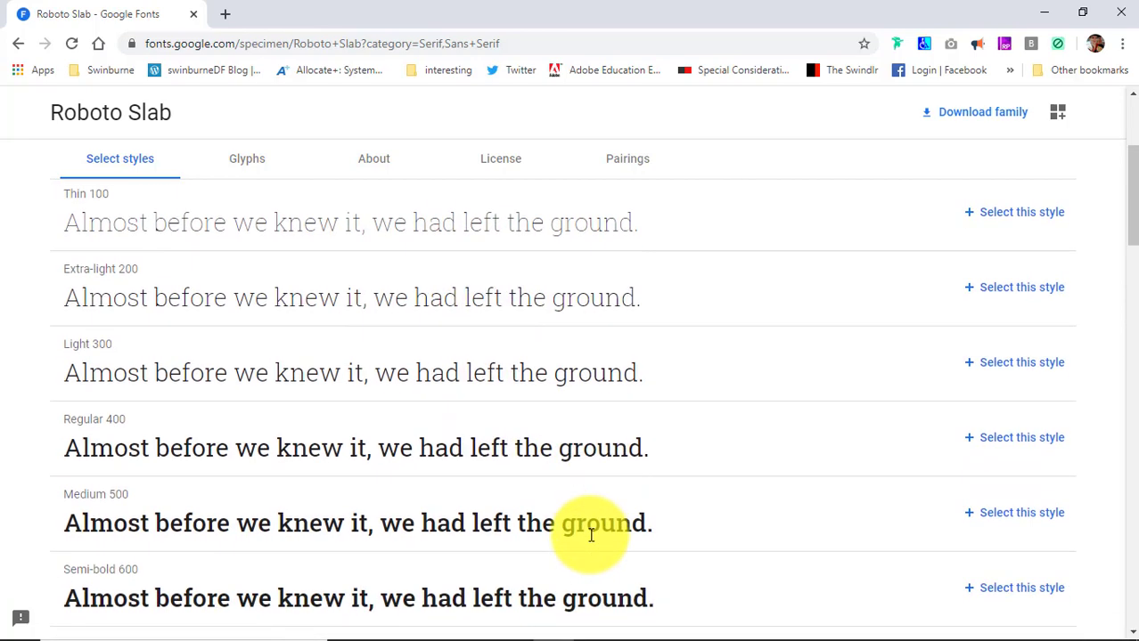
{"action": "mouse_move", "coordinate": [695, 499]}
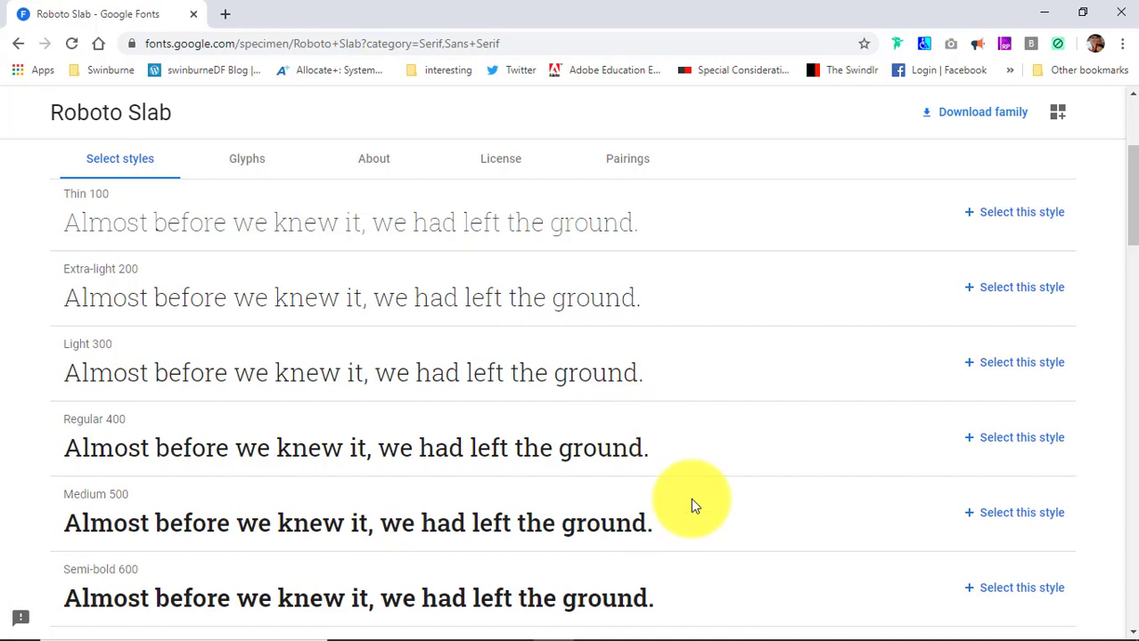
{"action": "mouse_move", "coordinate": [662, 513]}
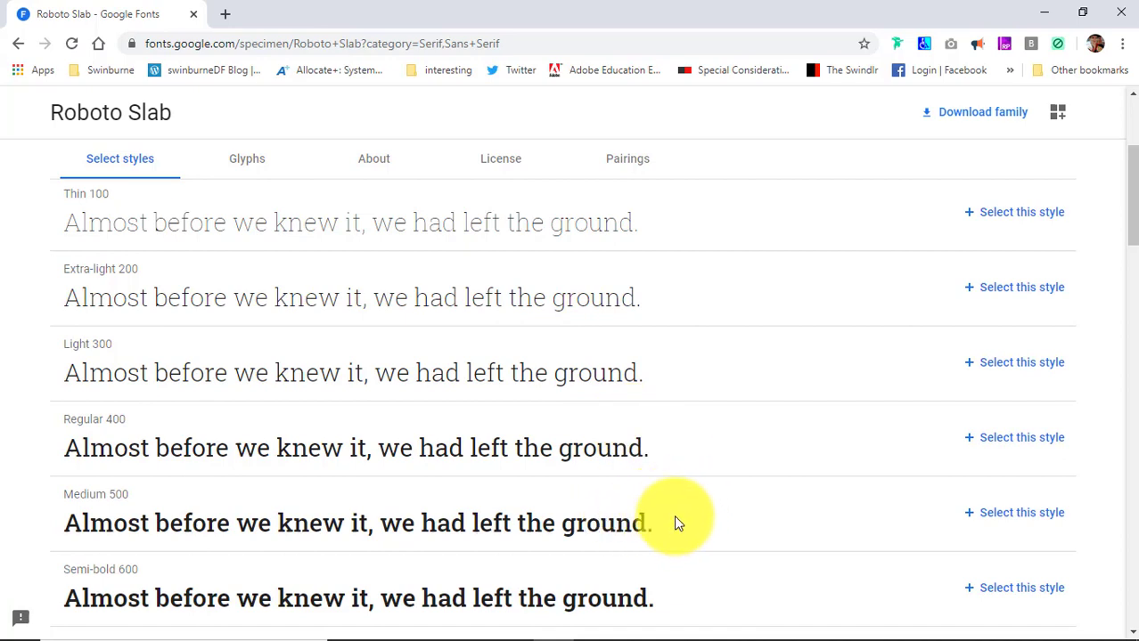
{"action": "mouse_move", "coordinate": [681, 517]}
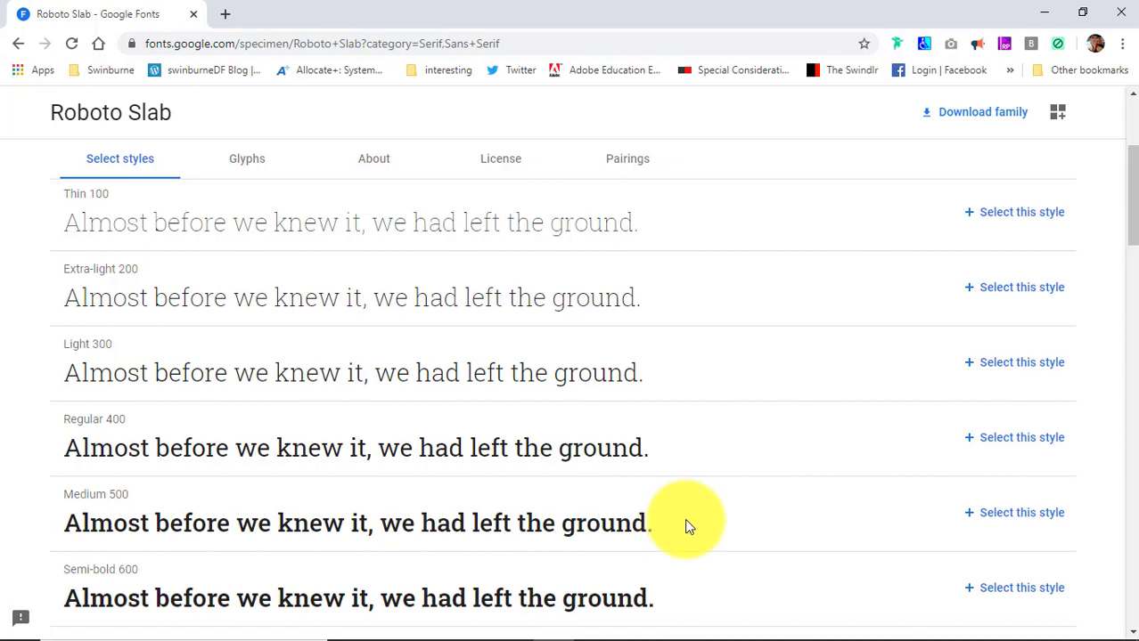
{"action": "mouse_move", "coordinate": [681, 499]}
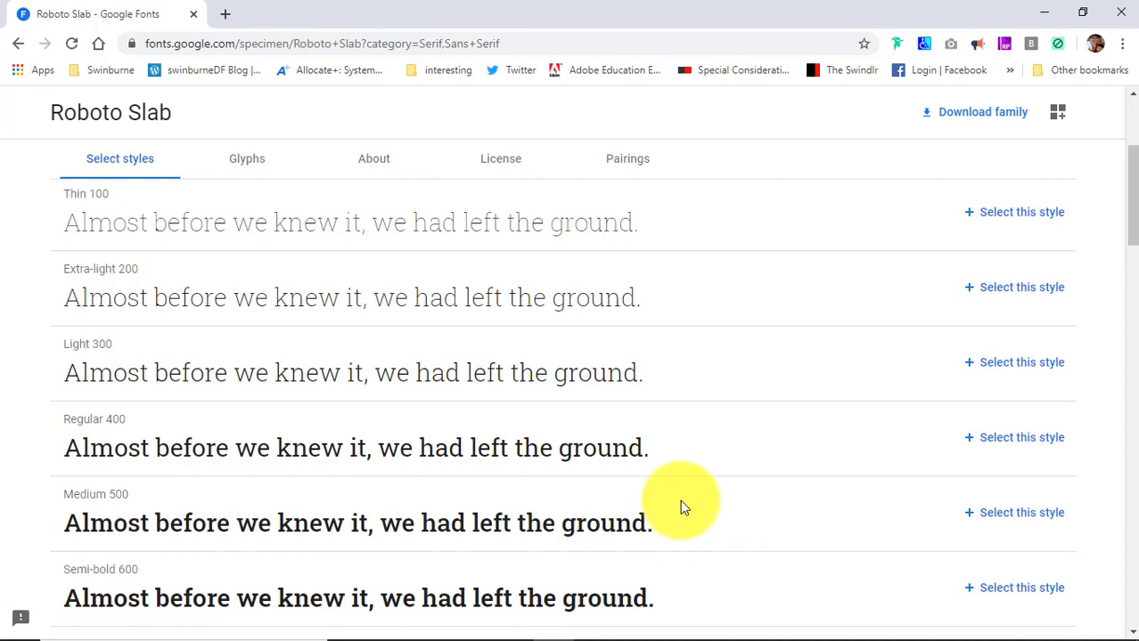
{"action": "mouse_move", "coordinate": [648, 501]}
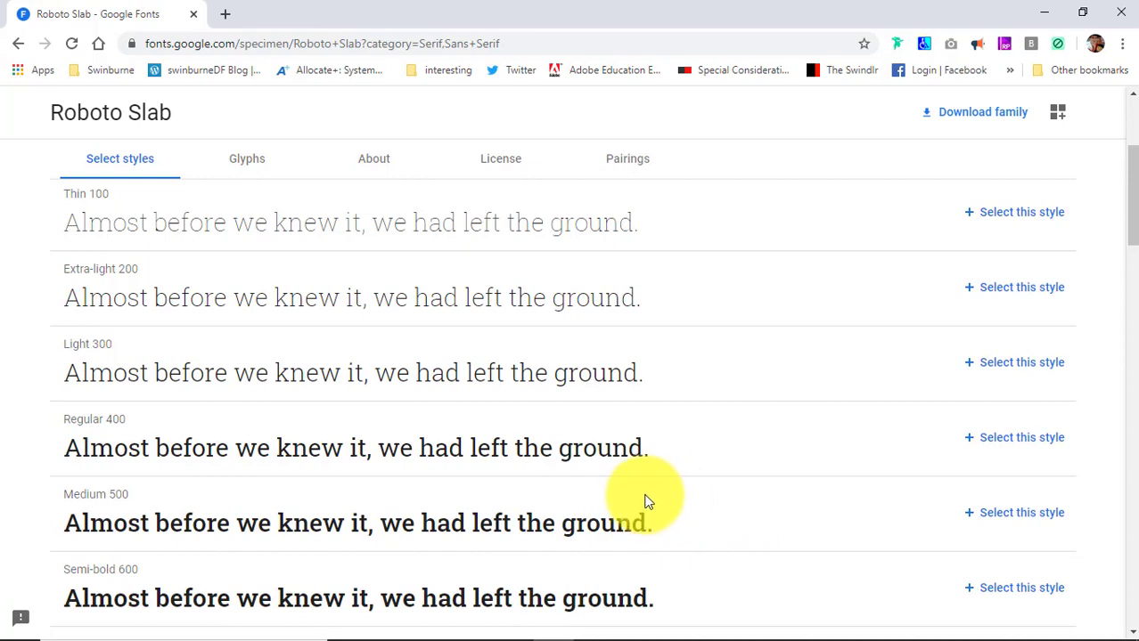
{"action": "scroll", "scroll_direction": "down", "scroll_amount": 3}
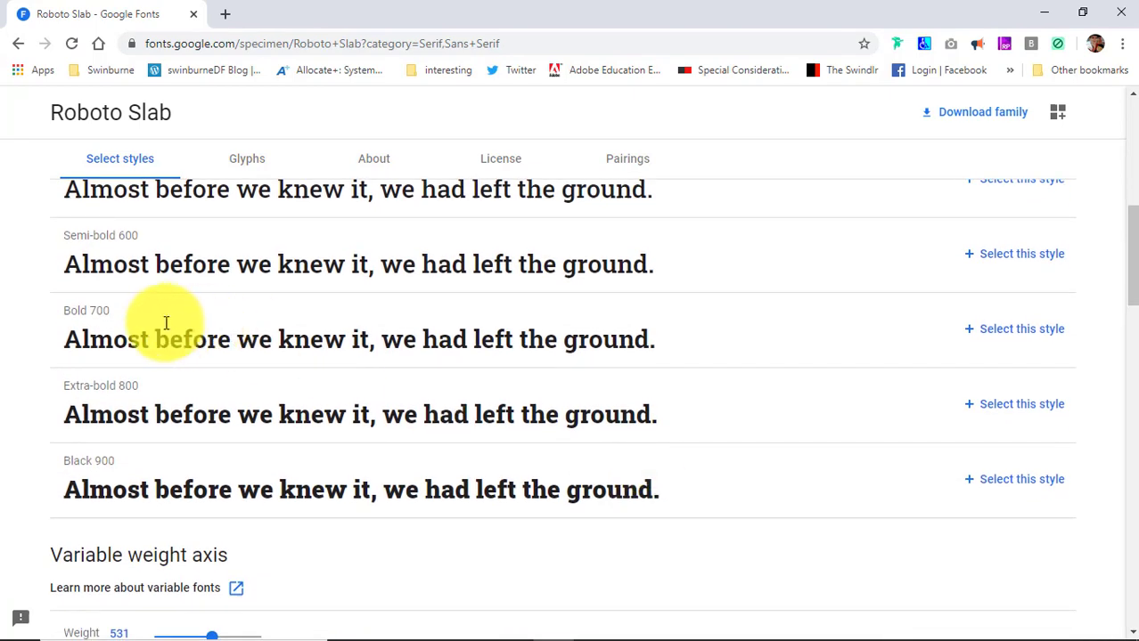
{"action": "mouse_move", "coordinate": [570, 365]}
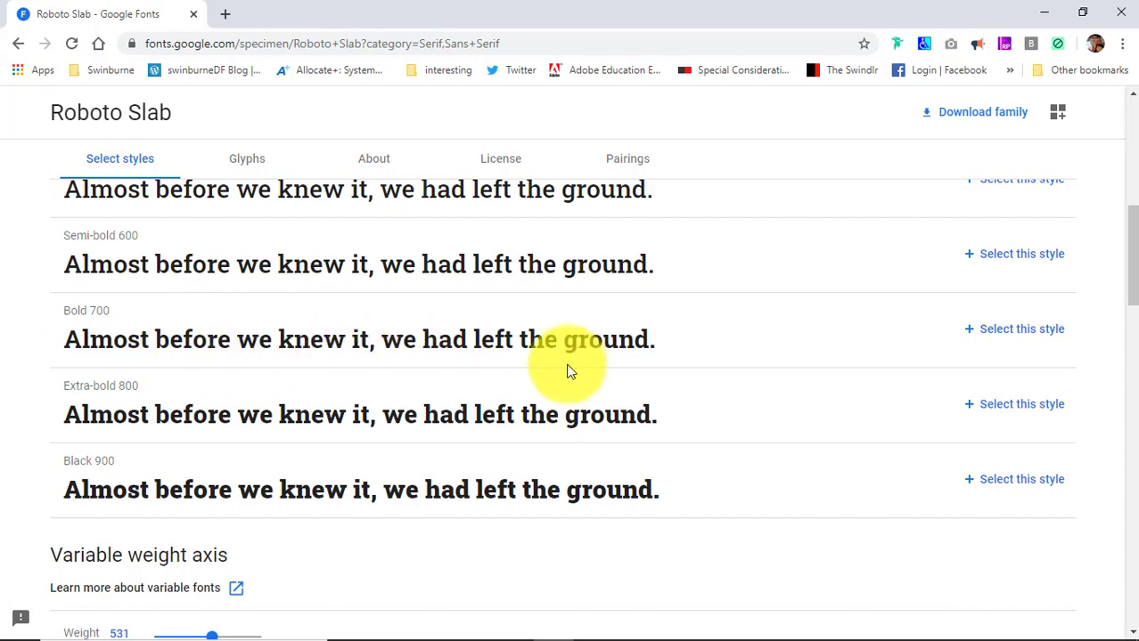
{"action": "mouse_move", "coordinate": [79, 292]}
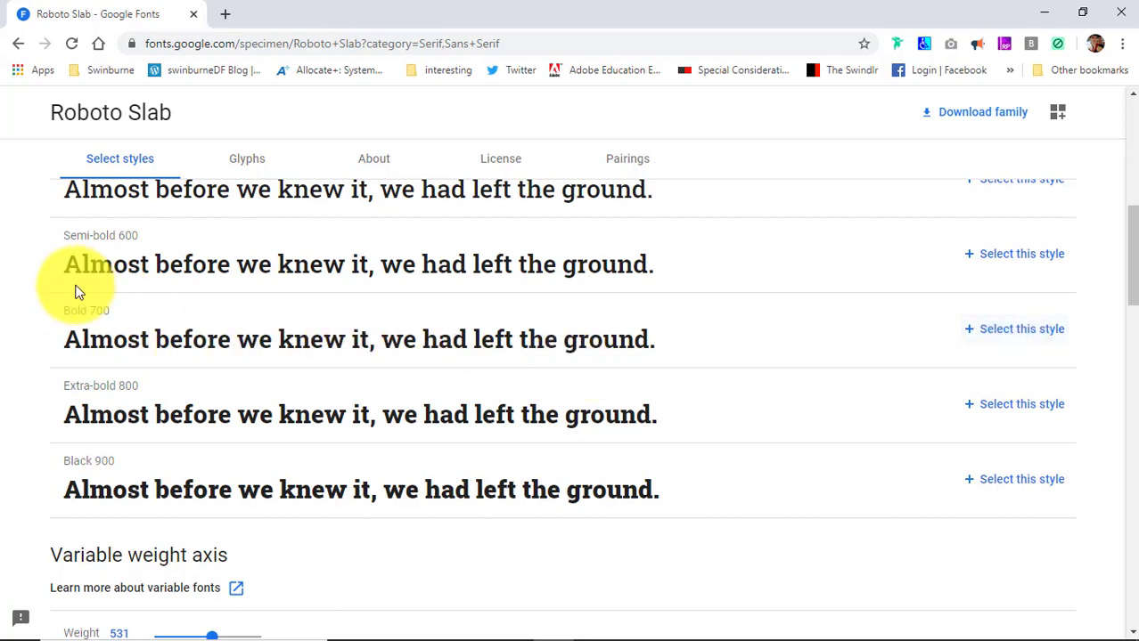
{"action": "double_click", "coordinate": [85, 310]}
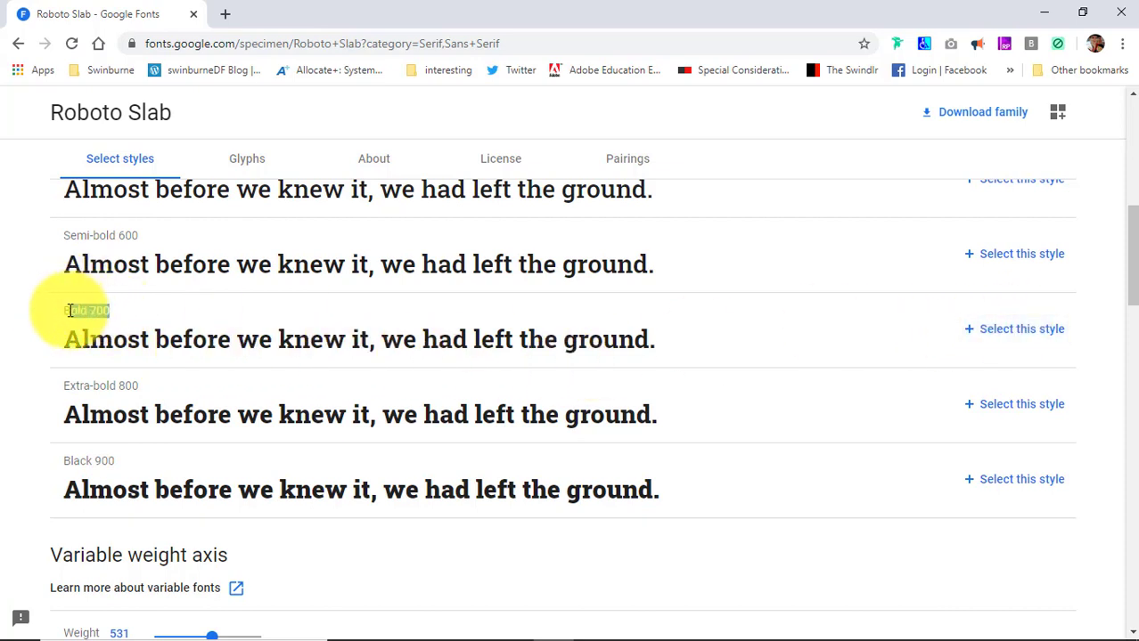
{"action": "left_click", "coordinate": [1021, 328]}
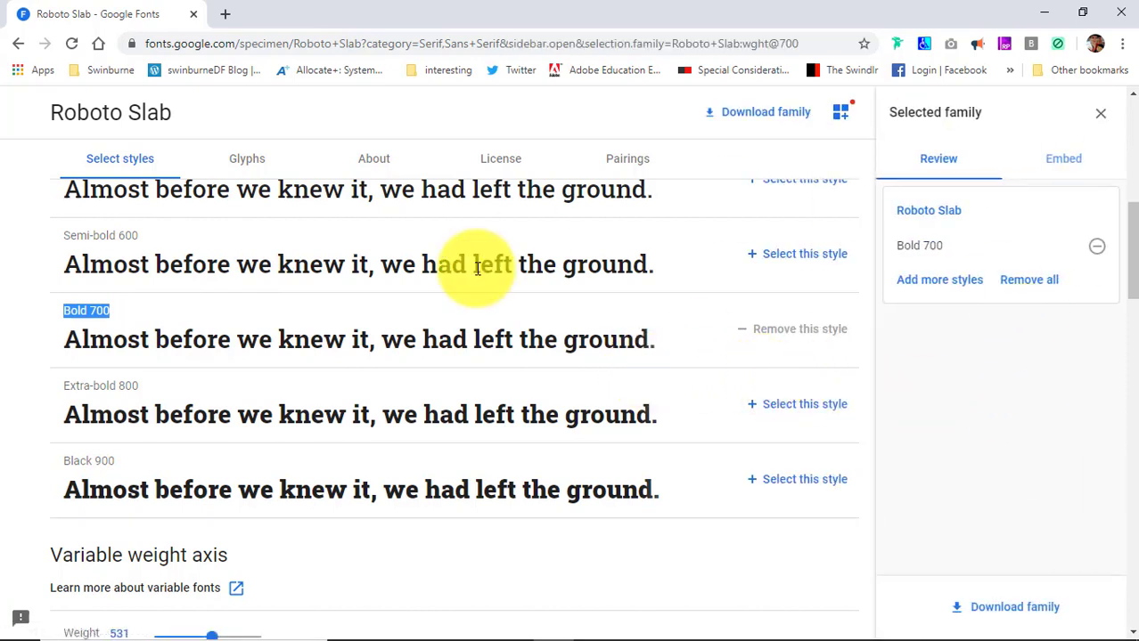
{"action": "mouse_move", "coordinate": [923, 414]}
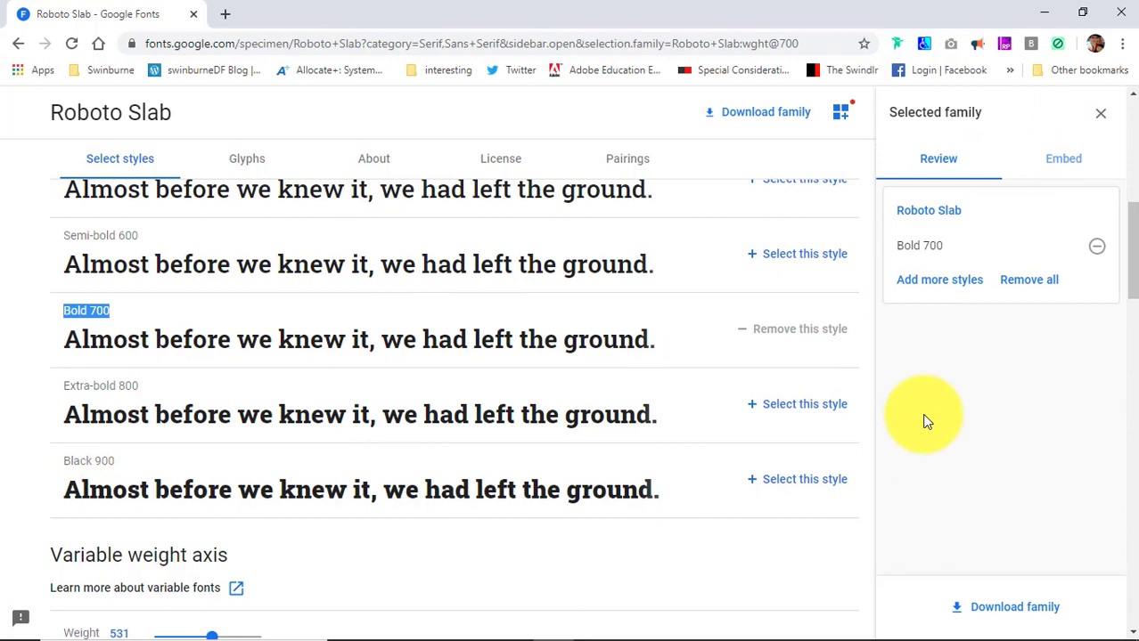
{"action": "mouse_move", "coordinate": [1069, 413]}
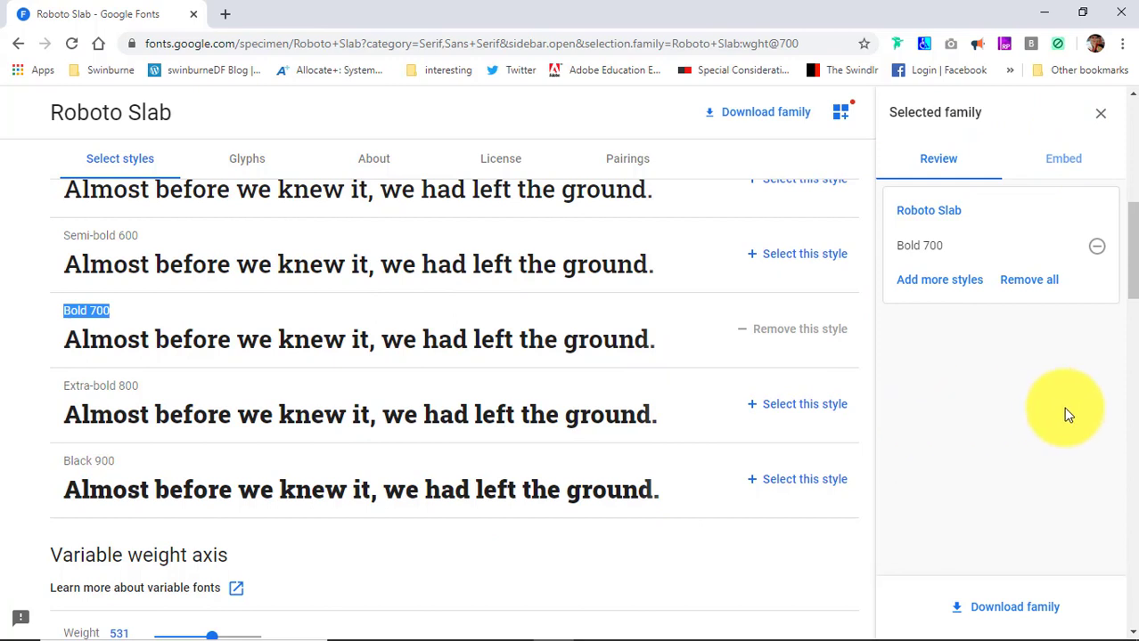
{"action": "mouse_move", "coordinate": [1012, 392]}
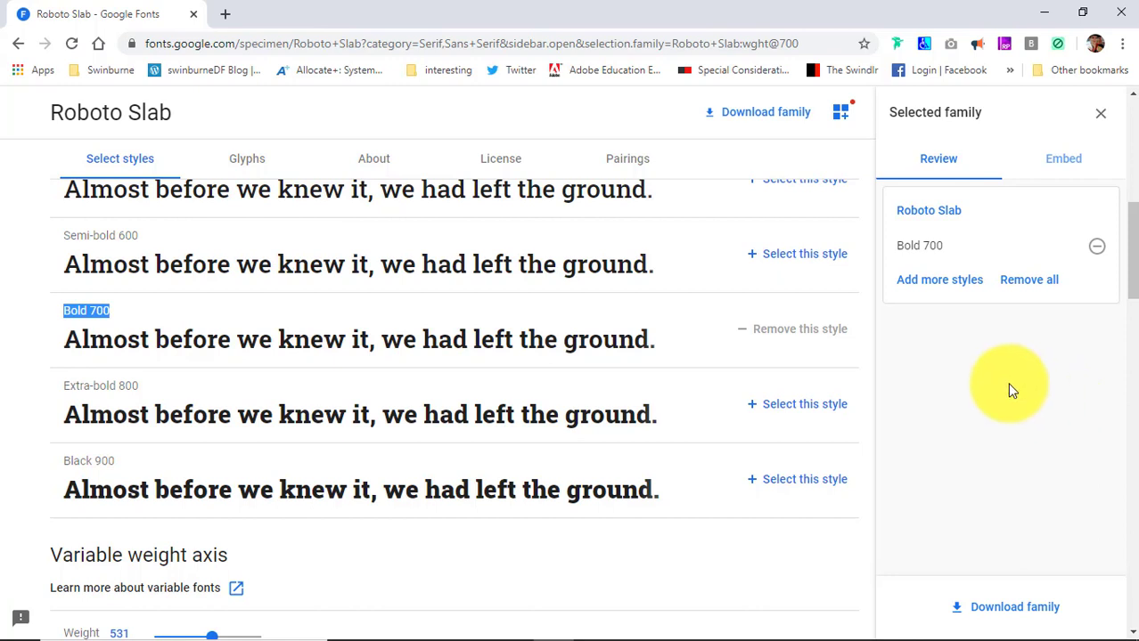
{"action": "mouse_move", "coordinate": [996, 428]}
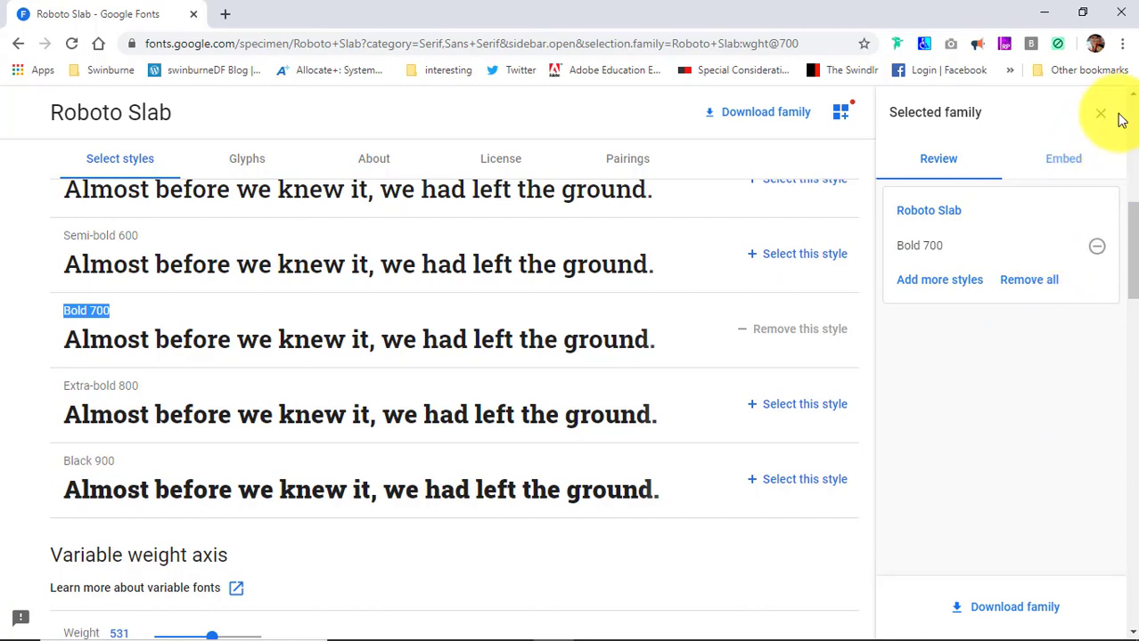
{"action": "left_click", "coordinate": [1101, 114]}
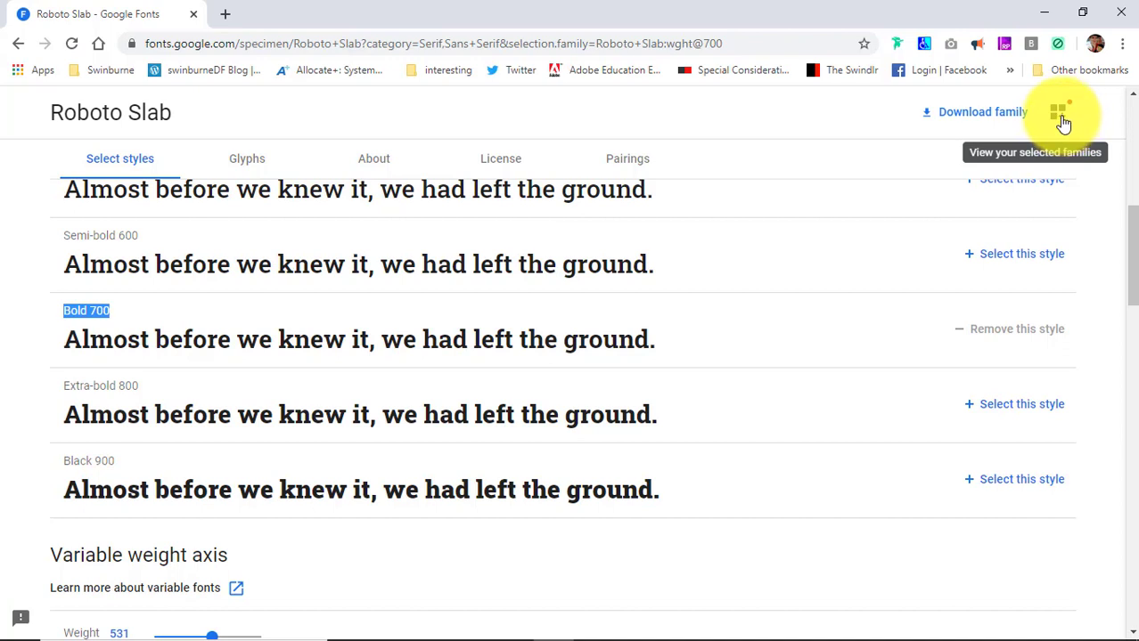
{"action": "left_click", "coordinate": [1059, 110]}
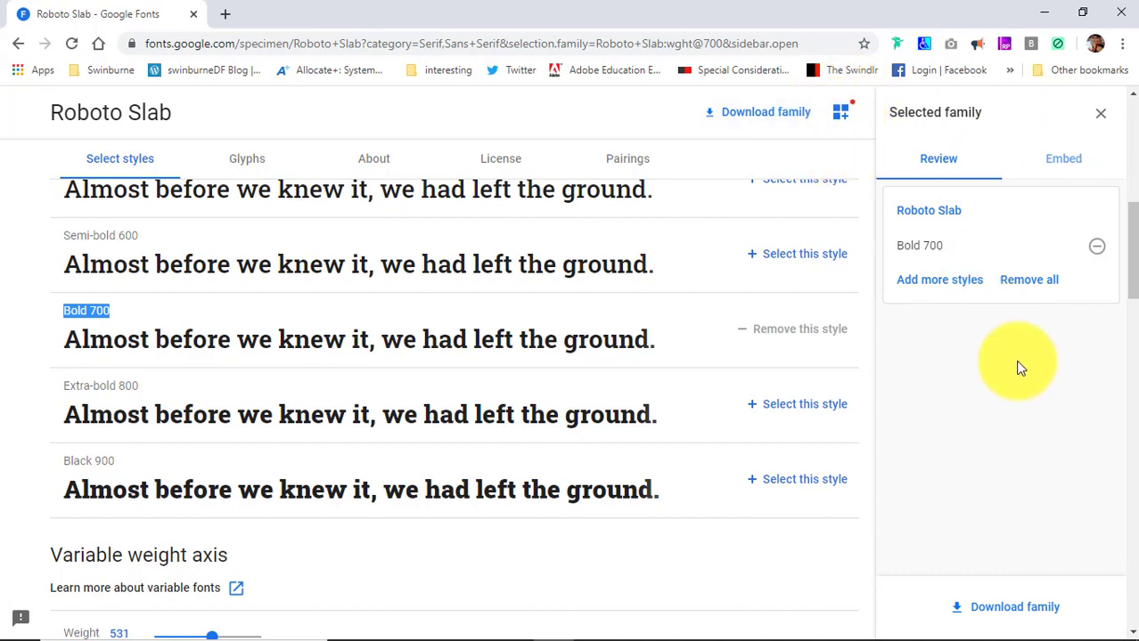
{"action": "mouse_move", "coordinate": [1041, 378]}
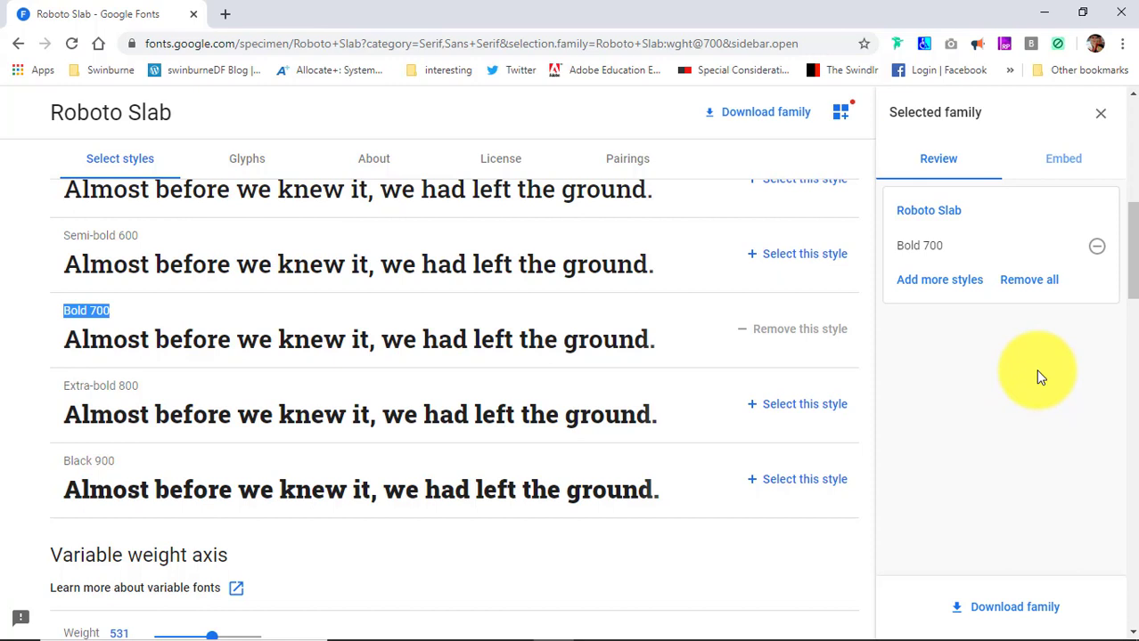
{"action": "mouse_move", "coordinate": [939, 279]}
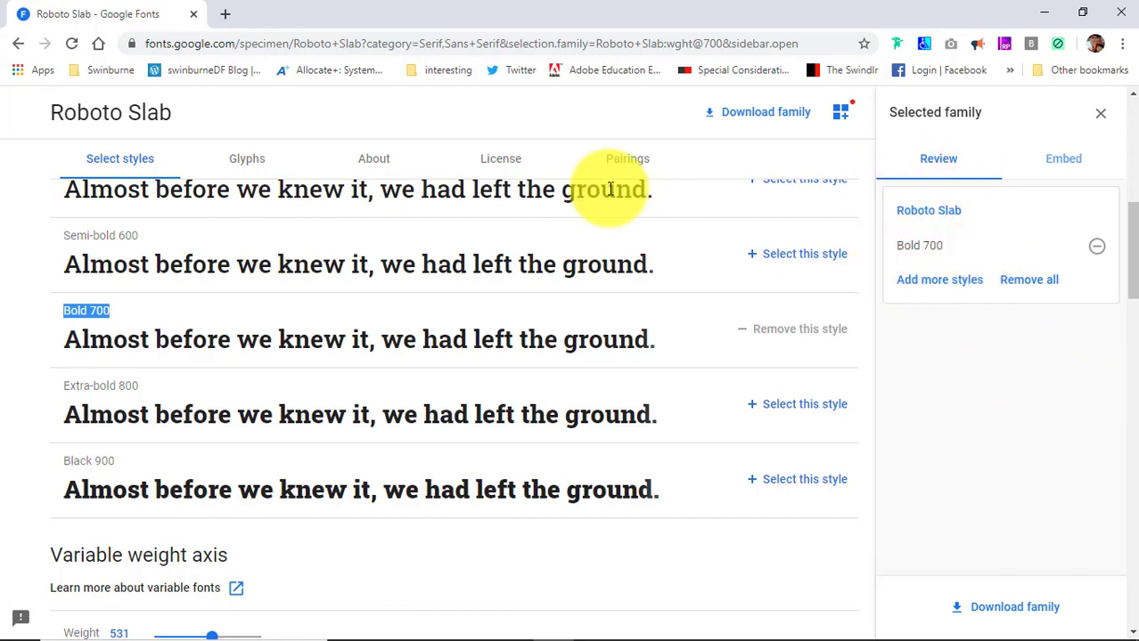
{"action": "left_click", "coordinate": [19, 43]}
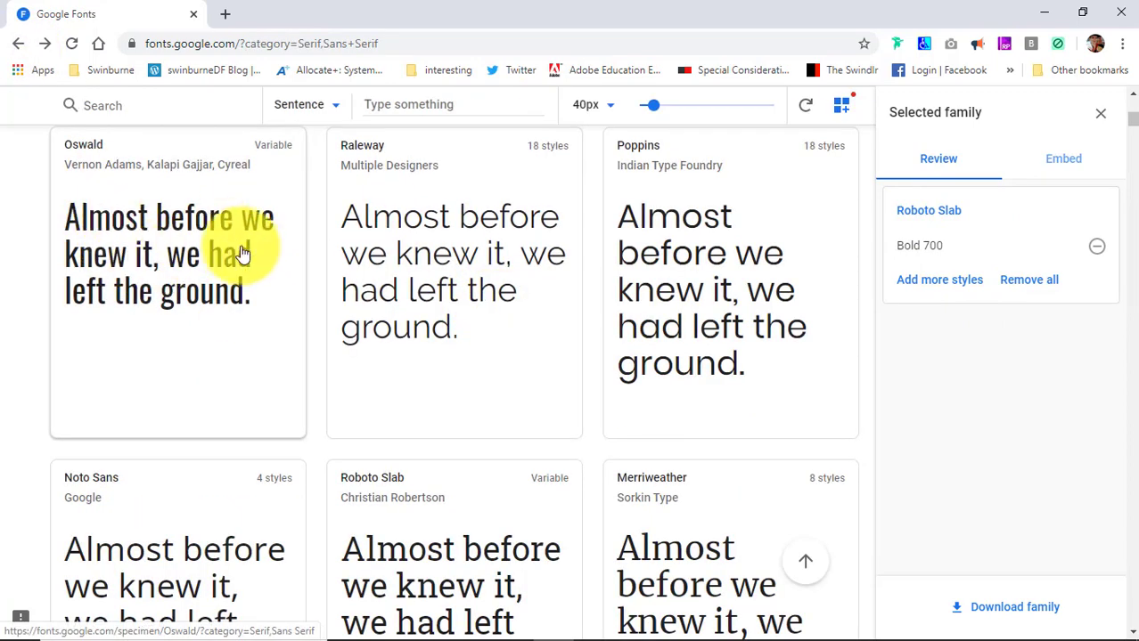
Scroll the Roboto Condensed page down to its Styles list starting at Light 300.
{"action": "scroll", "scroll_direction": "down", "scroll_amount": 3}
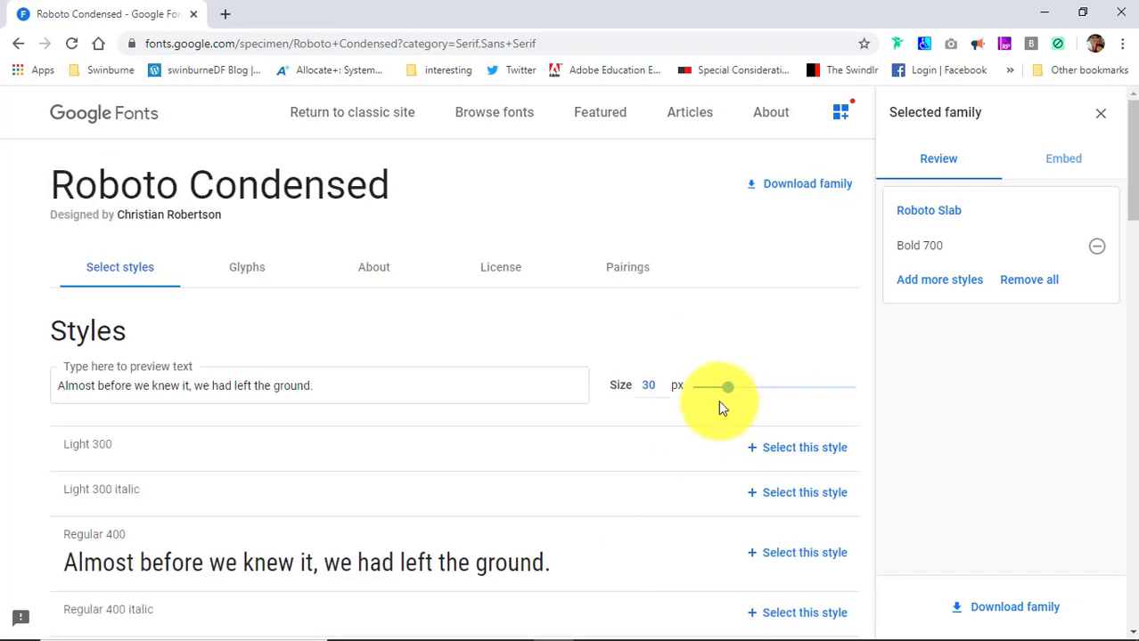
{"action": "scroll", "scroll_direction": "down", "scroll_amount": 3}
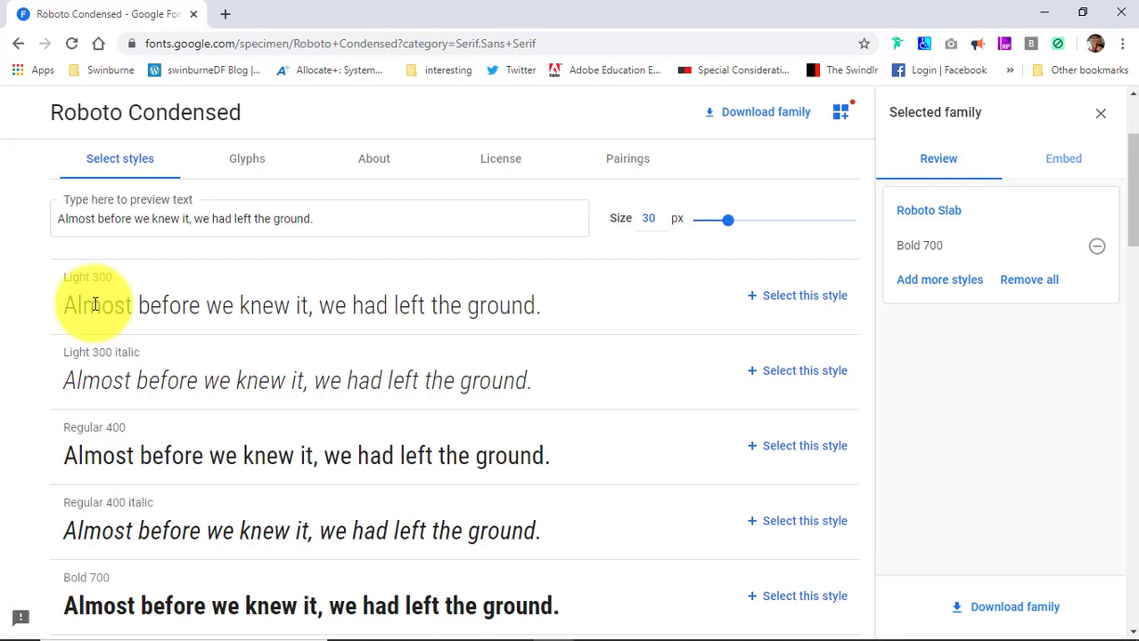
{"action": "mouse_move", "coordinate": [529, 310]}
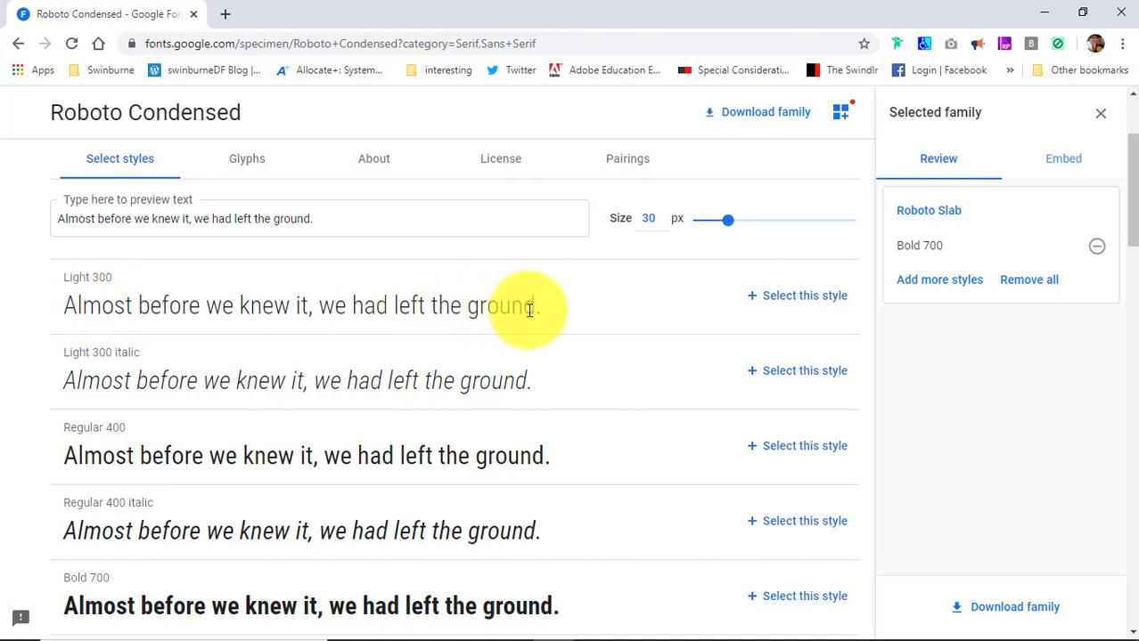
{"action": "mouse_move", "coordinate": [158, 310]}
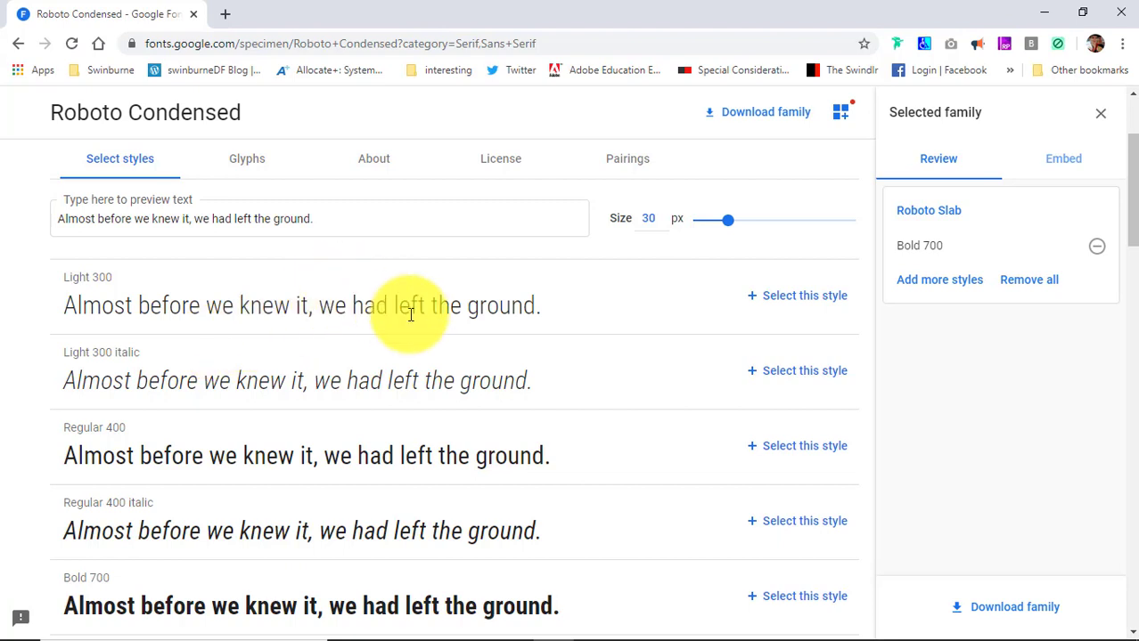
{"action": "mouse_move", "coordinate": [561, 294]}
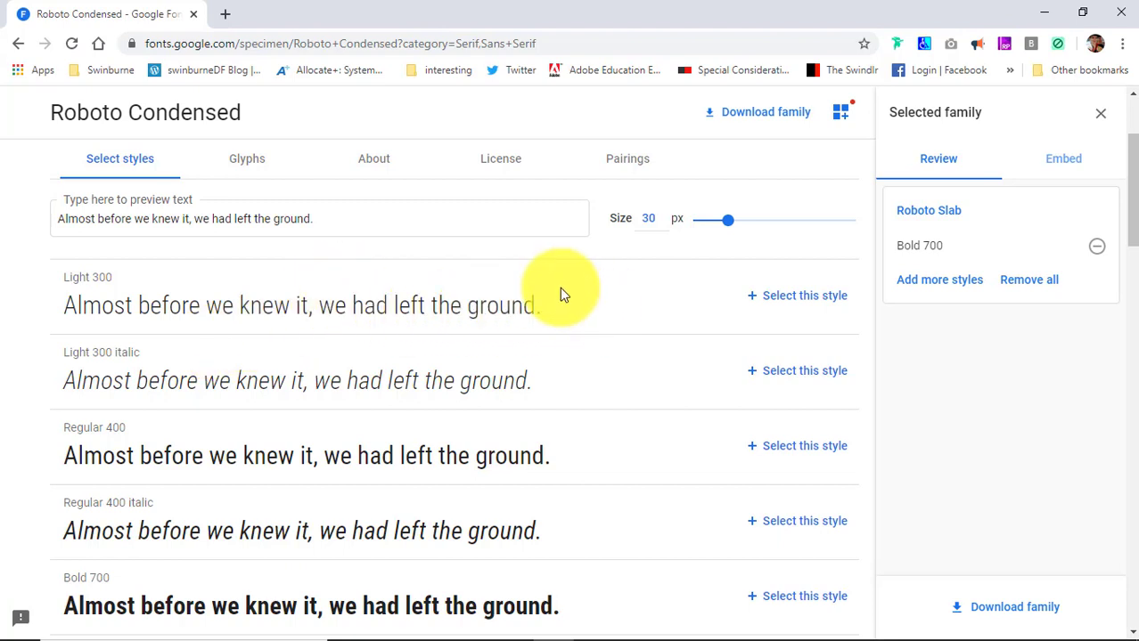
{"action": "mouse_move", "coordinate": [745, 296]}
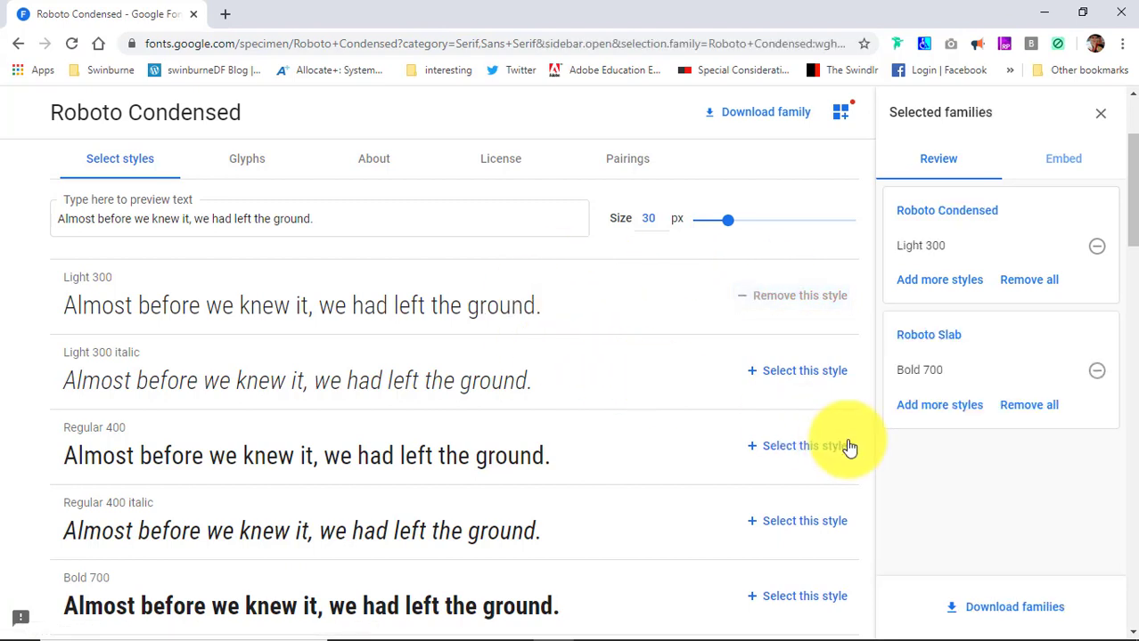
{"action": "mouse_move", "coordinate": [1015, 204]}
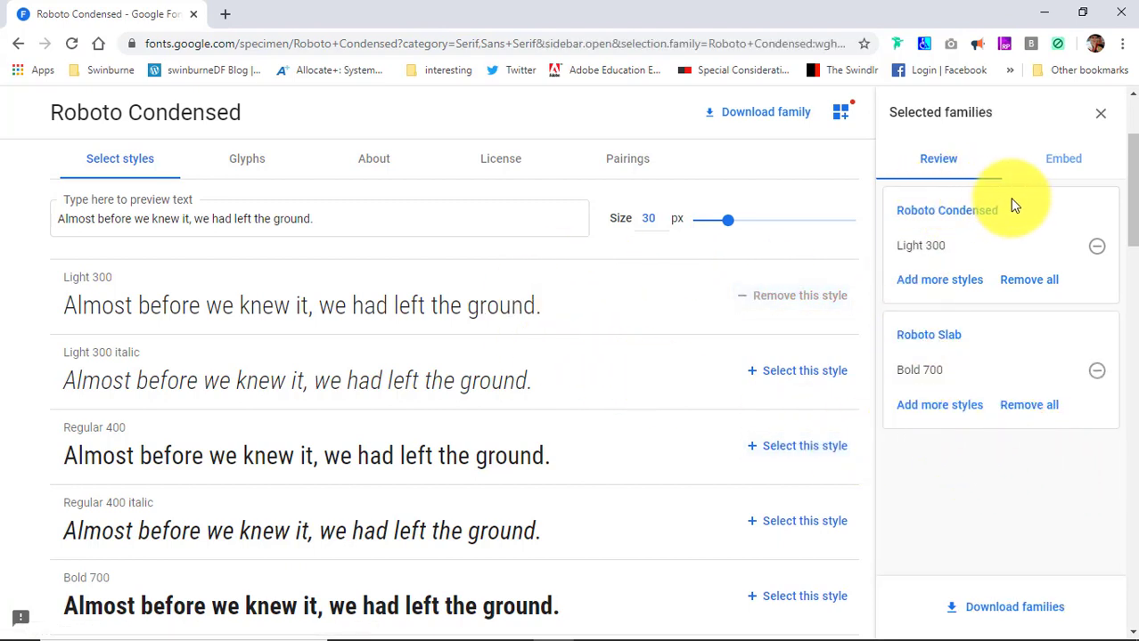
{"action": "mouse_move", "coordinate": [507, 411]}
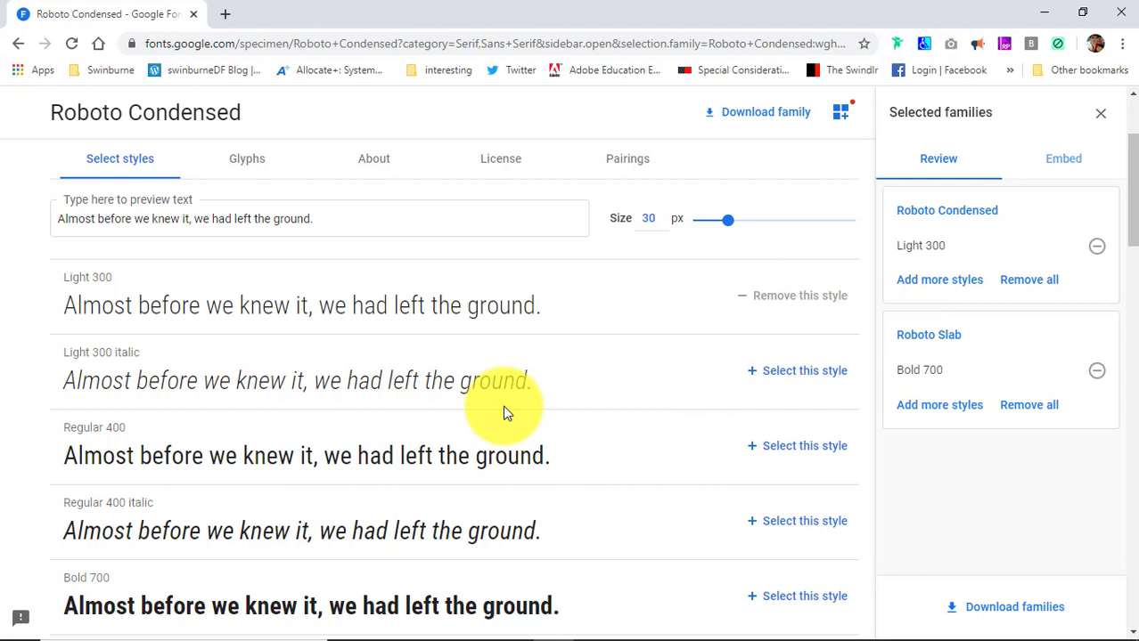
{"action": "mouse_move", "coordinate": [552, 392]}
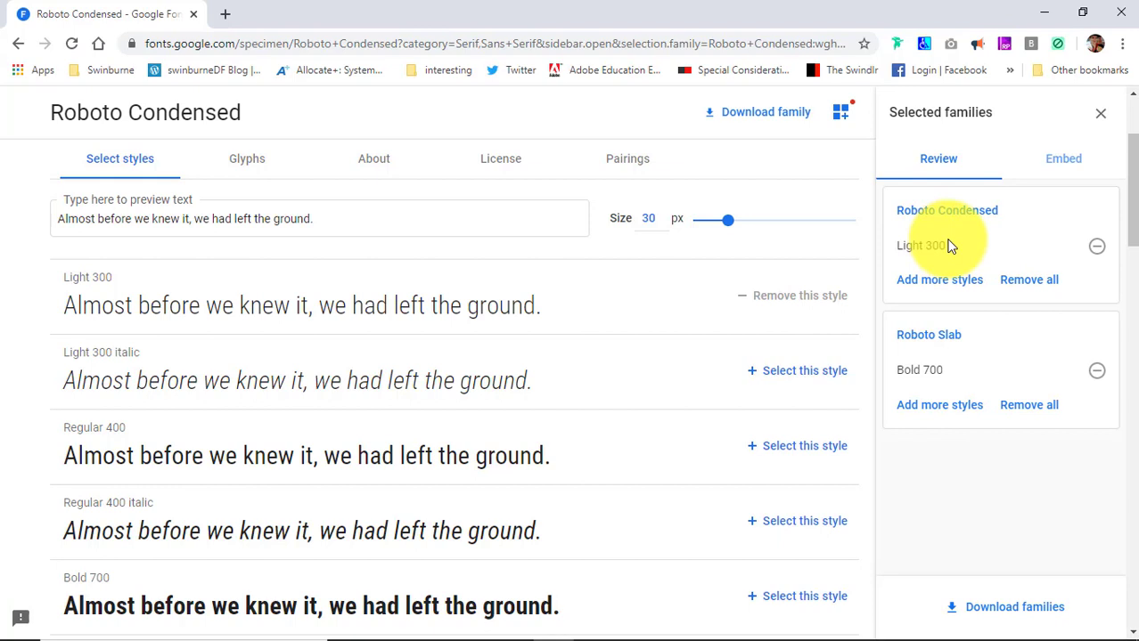
{"action": "mouse_move", "coordinate": [962, 258]}
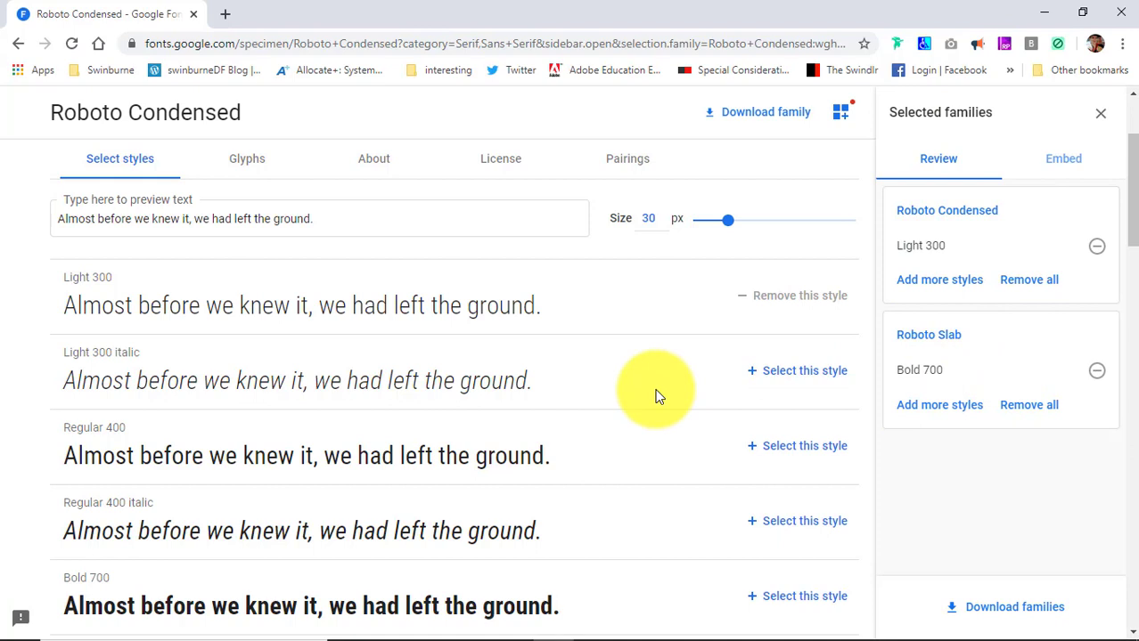
{"action": "mouse_move", "coordinate": [752, 132]}
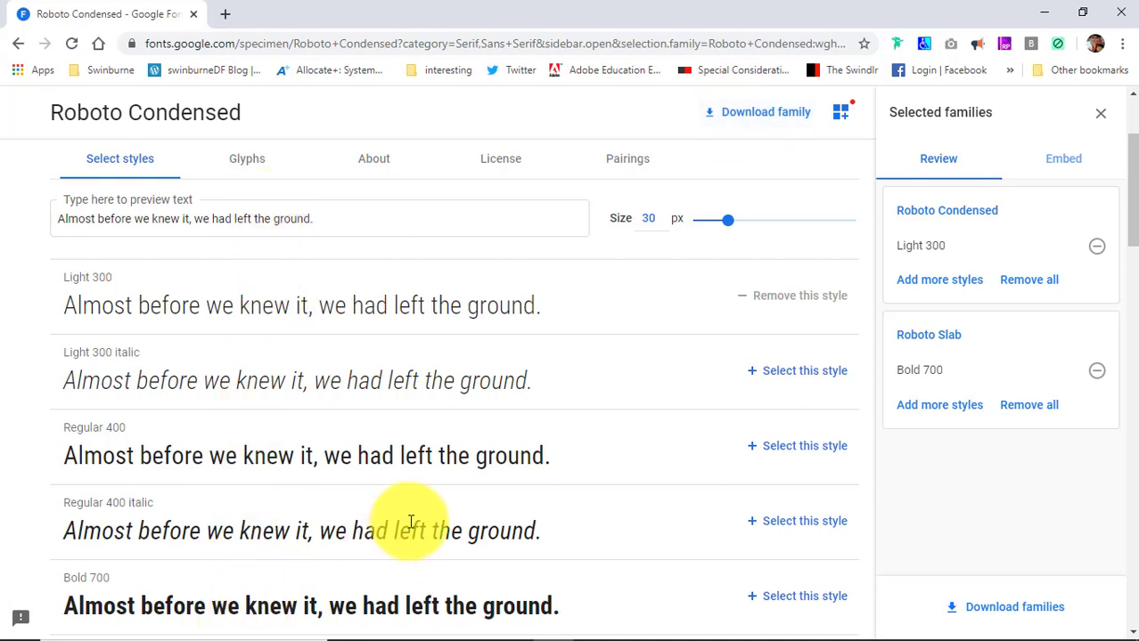
{"action": "mouse_move", "coordinate": [574, 507]}
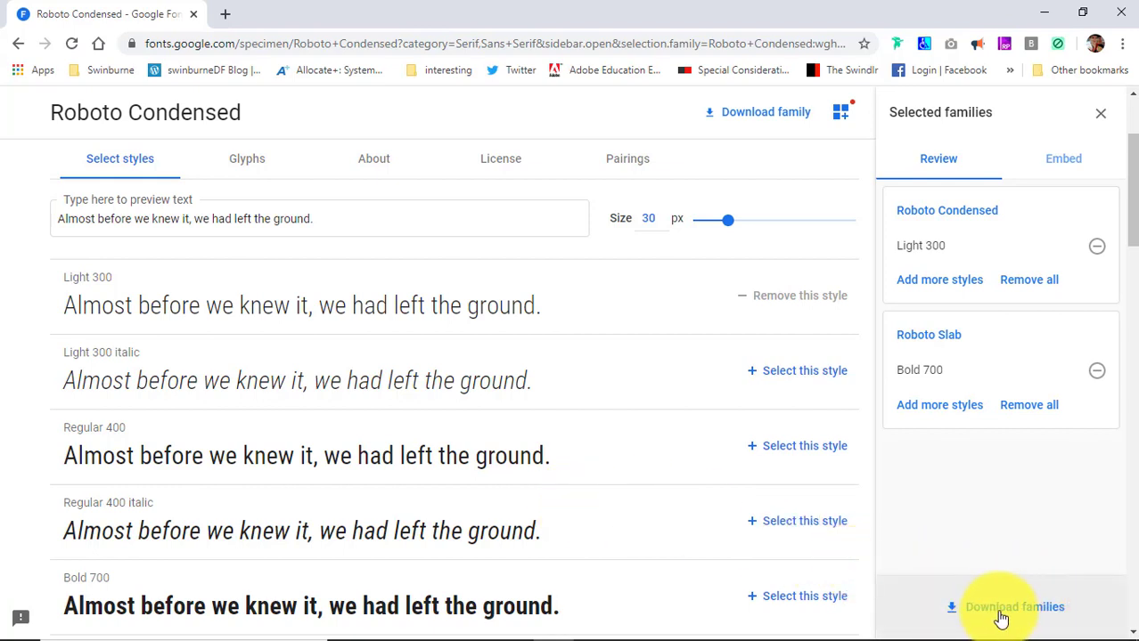
{"action": "mouse_move", "coordinate": [993, 620]}
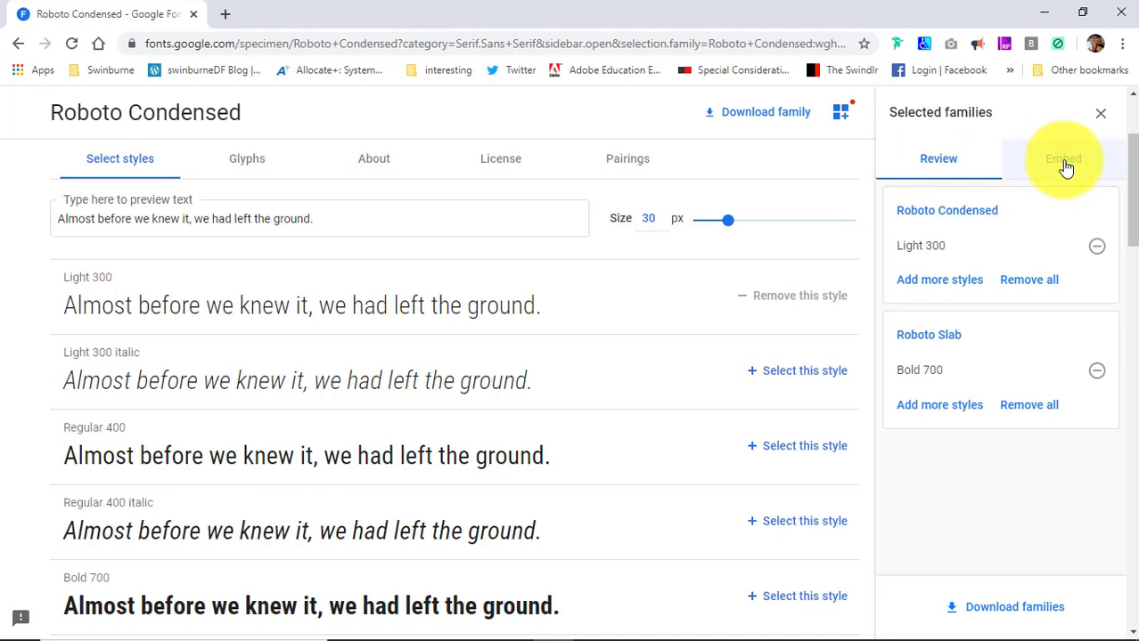
Switch the Selected families sidebar to Embed, showing link code and CSS for both fonts.
{"action": "left_click", "coordinate": [1062, 159]}
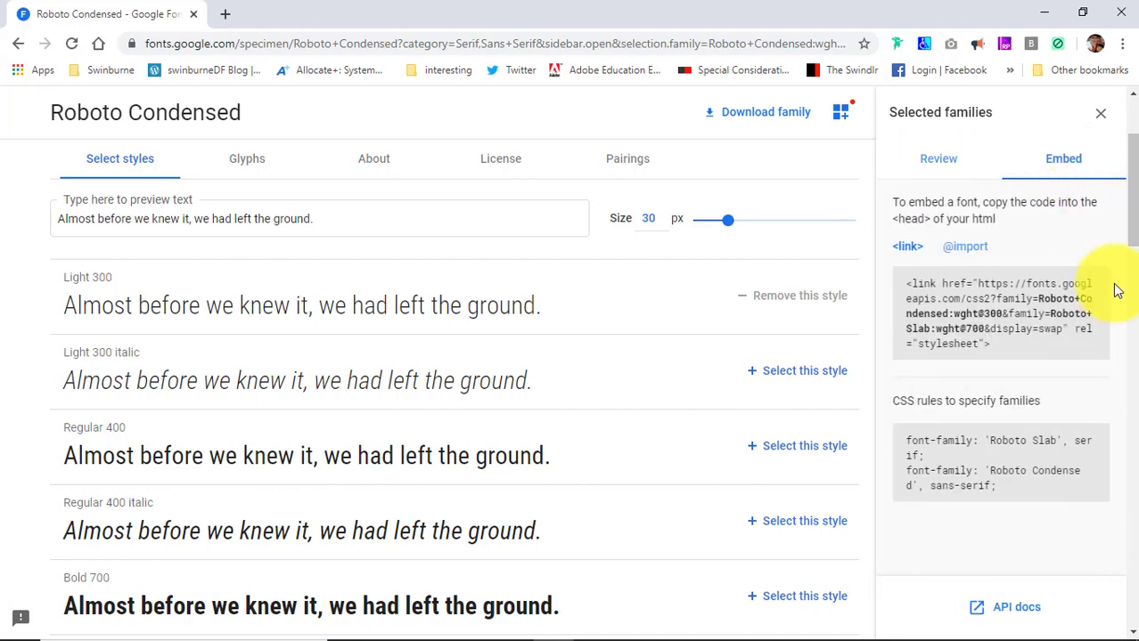
{"action": "mouse_move", "coordinate": [1073, 556]}
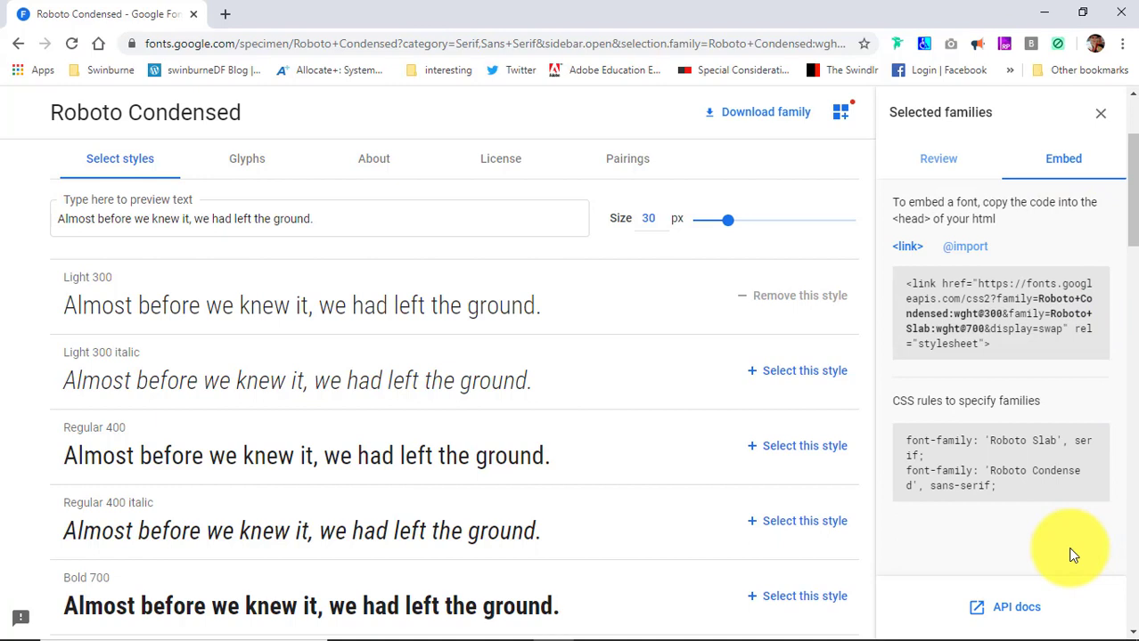
{"action": "mouse_move", "coordinate": [973, 193]}
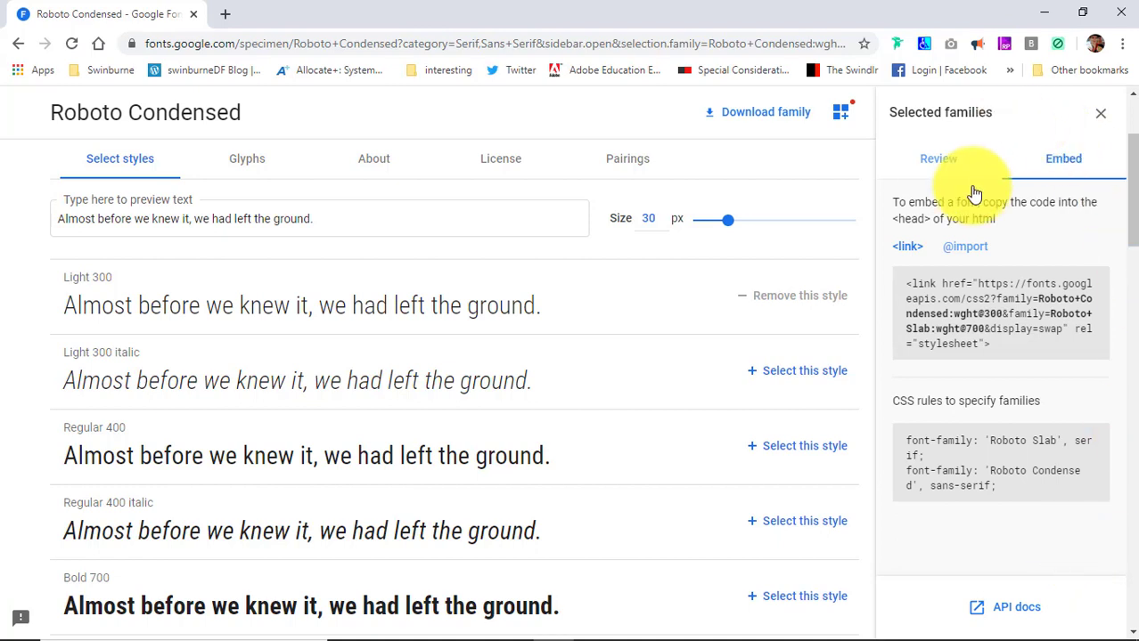